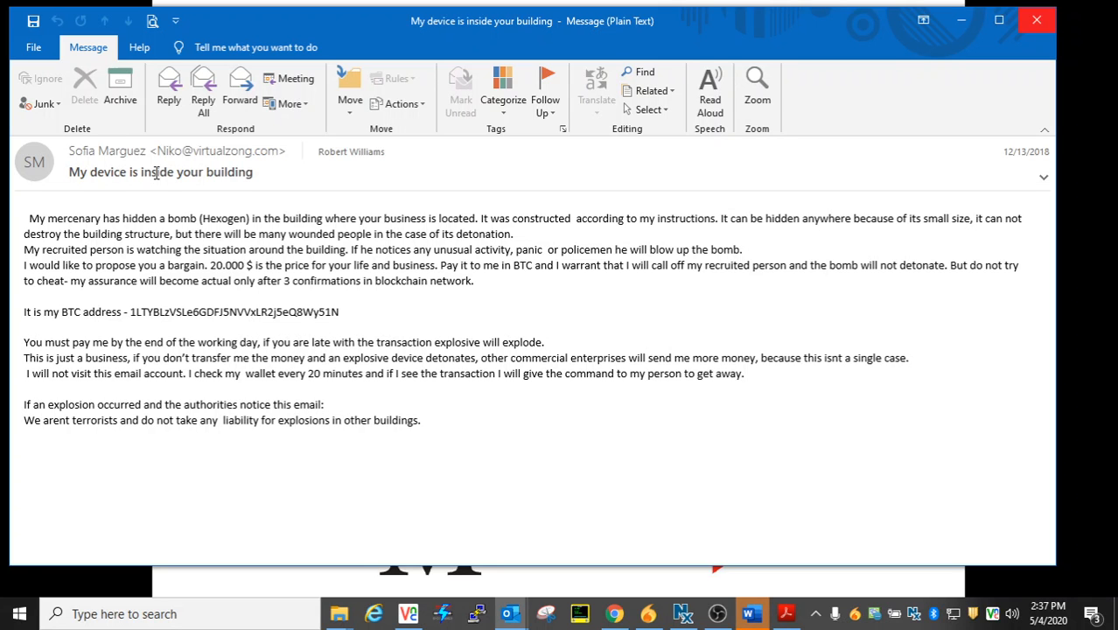
Open the Apple Notification email from kcheradio.com and hover View Details Here to show its URL.
double_click(177, 151)
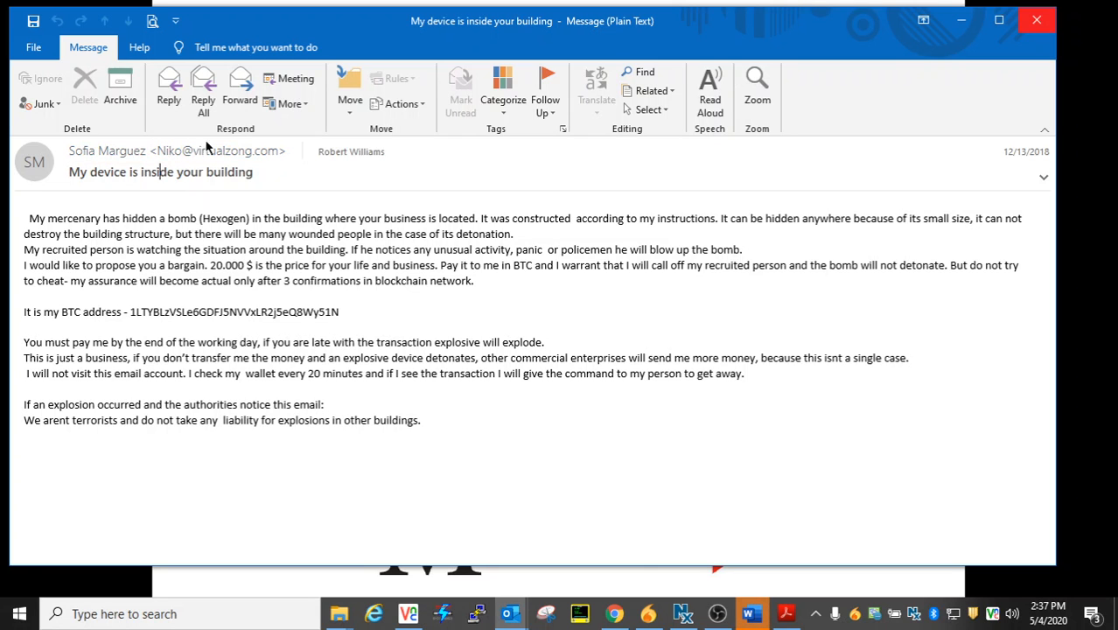
mouse_move(271, 167)
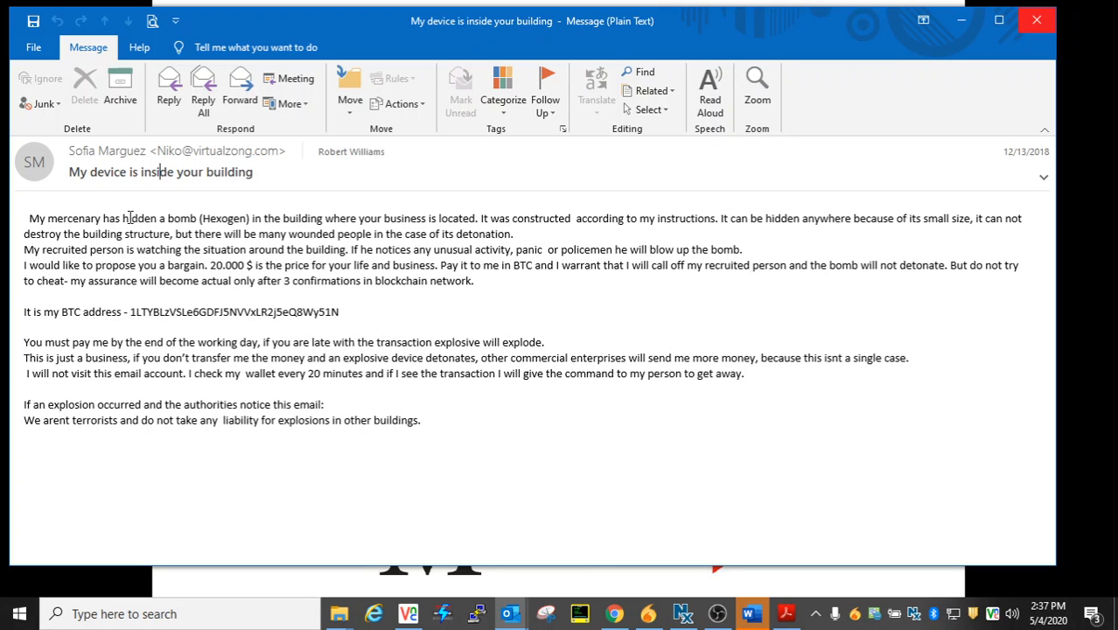
drag(121, 218, 323, 218)
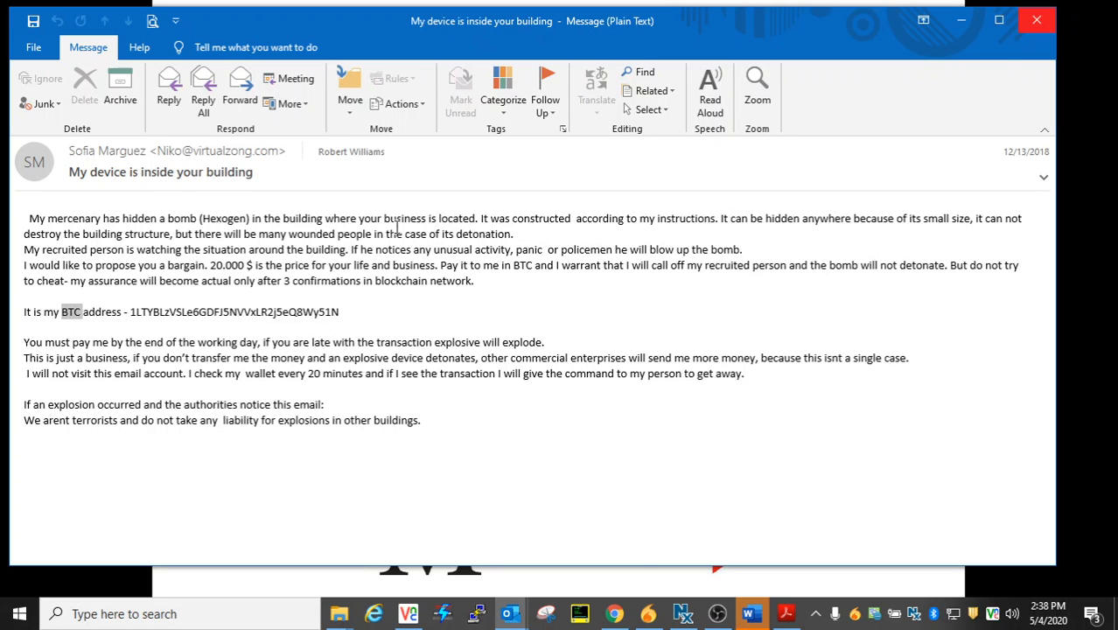
click(351, 151)
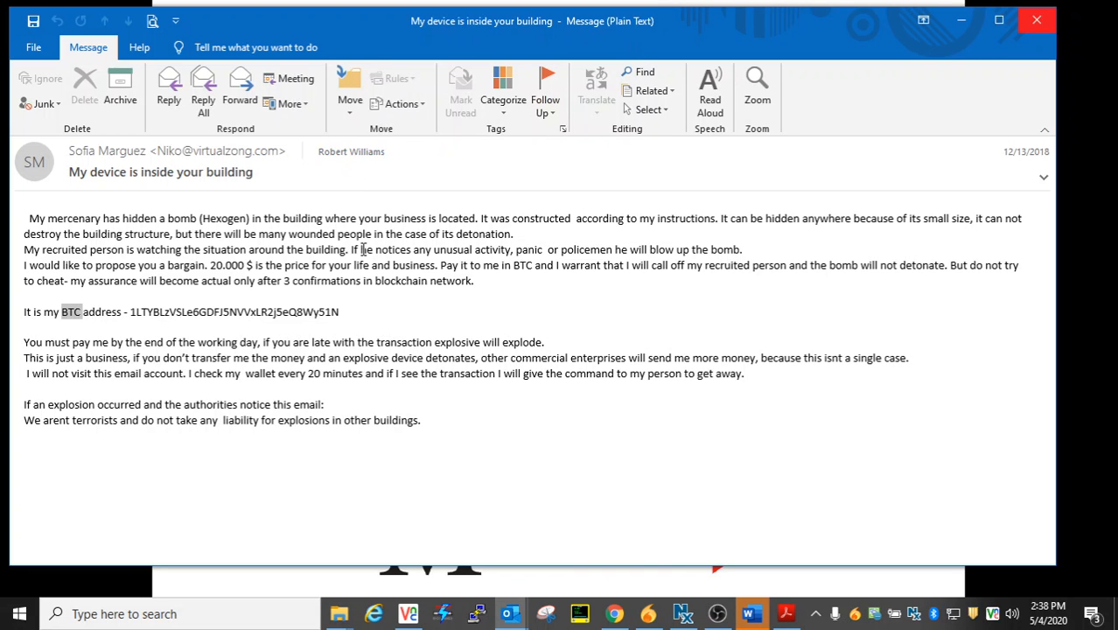
mouse_move(381, 73)
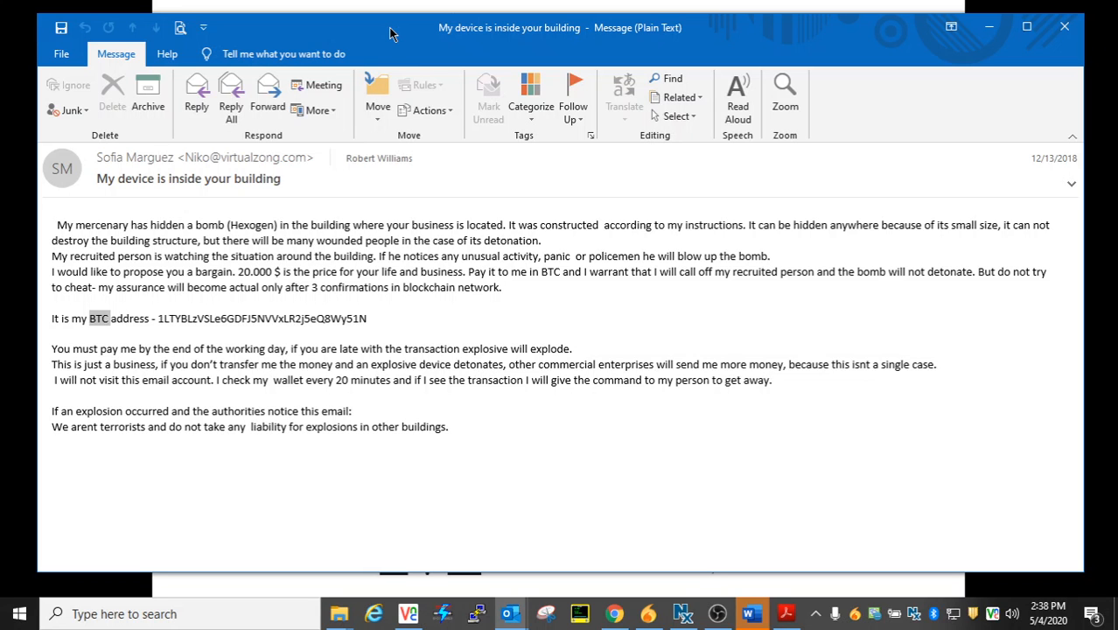
mouse_move(1058, 79)
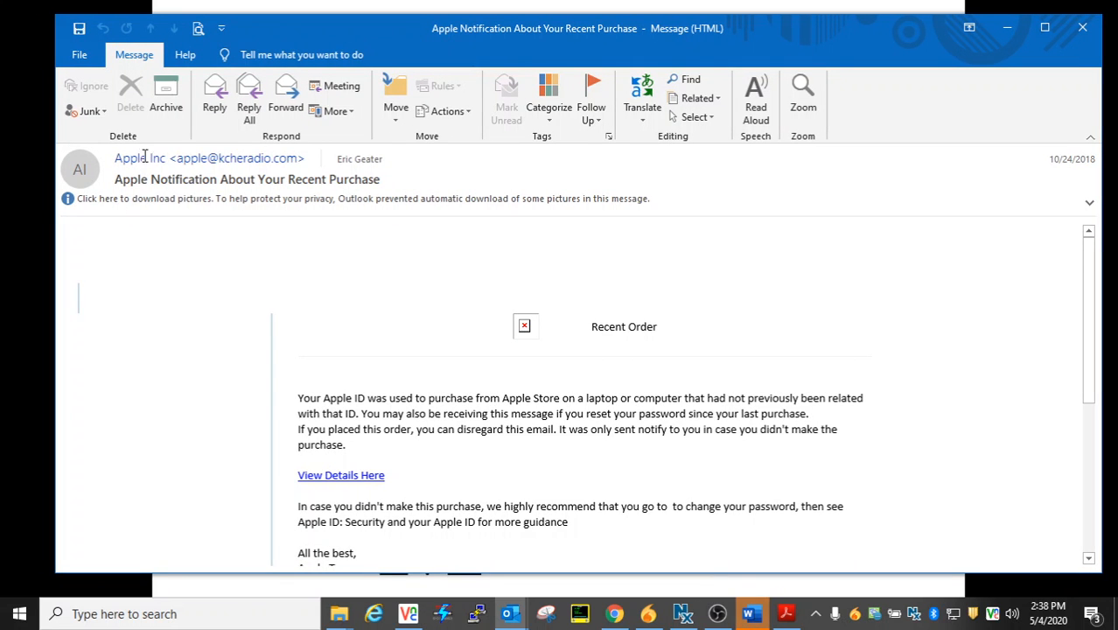
mouse_move(172, 219)
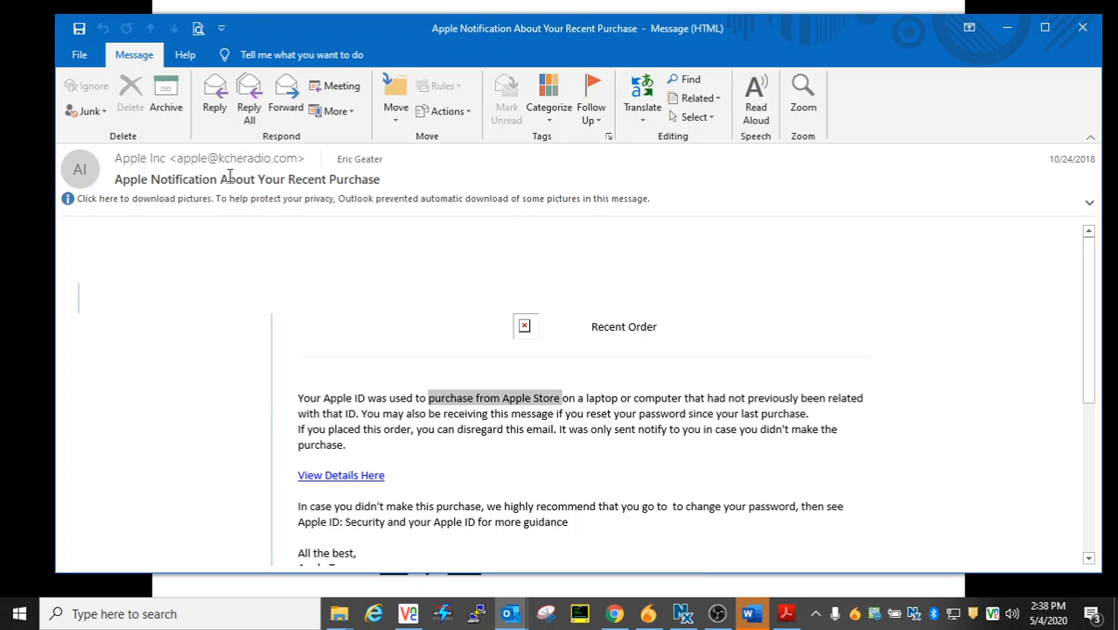
click(231, 158)
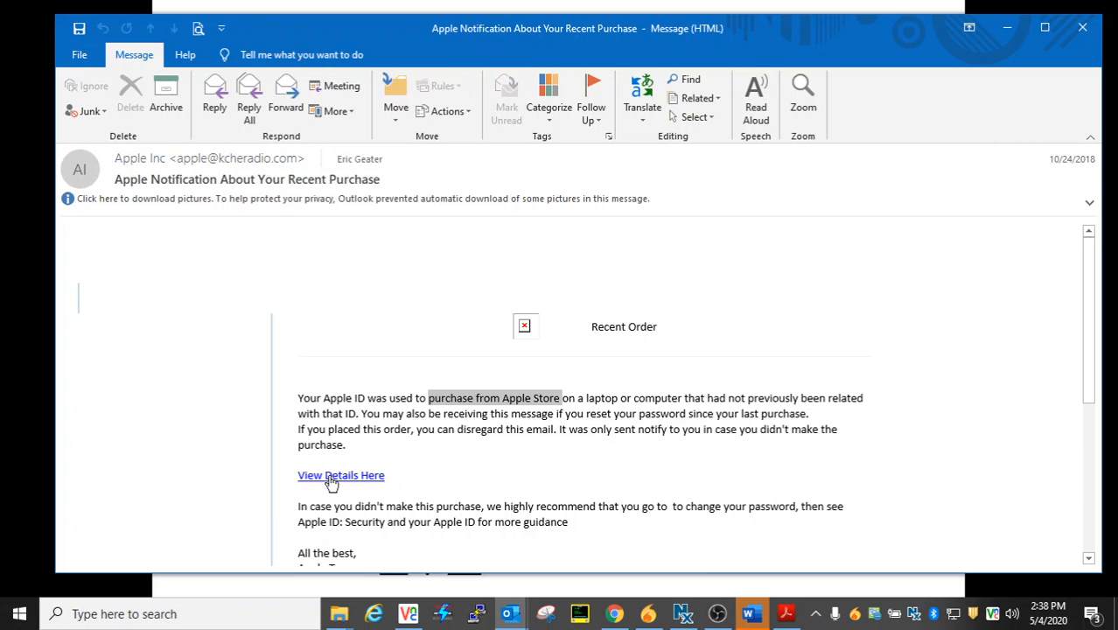
mouse_move(341, 475)
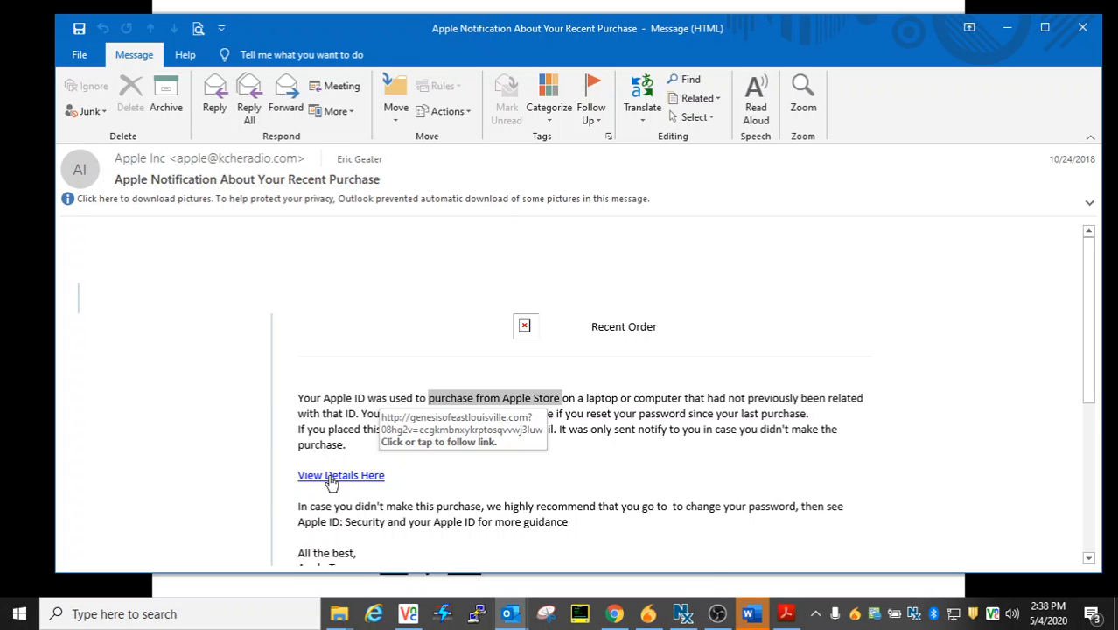
mouse_move(267, 469)
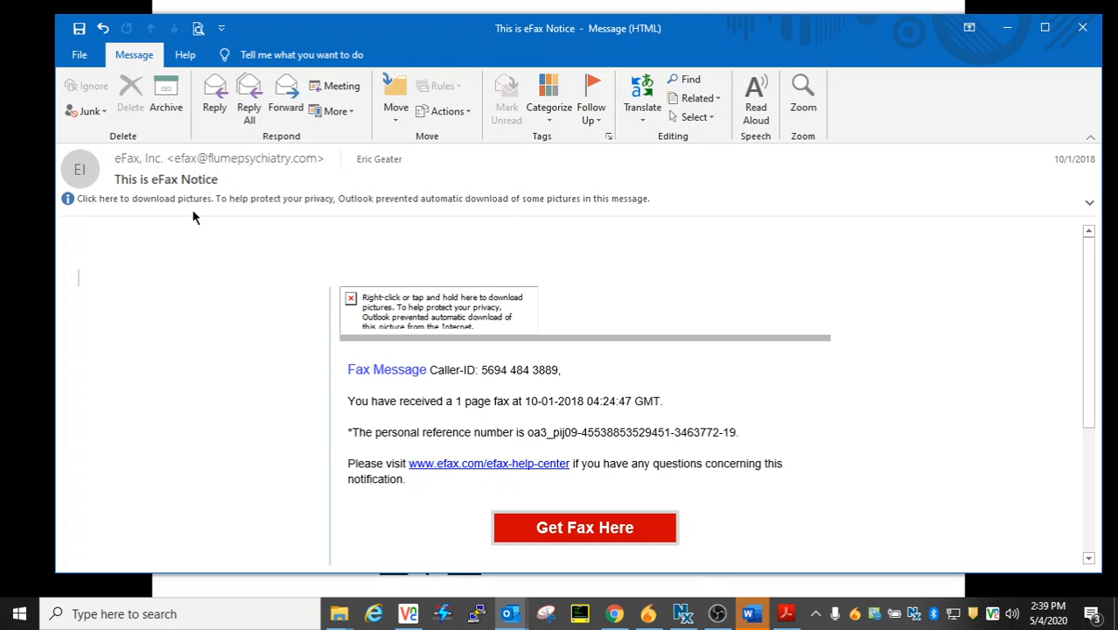
mouse_move(179, 157)
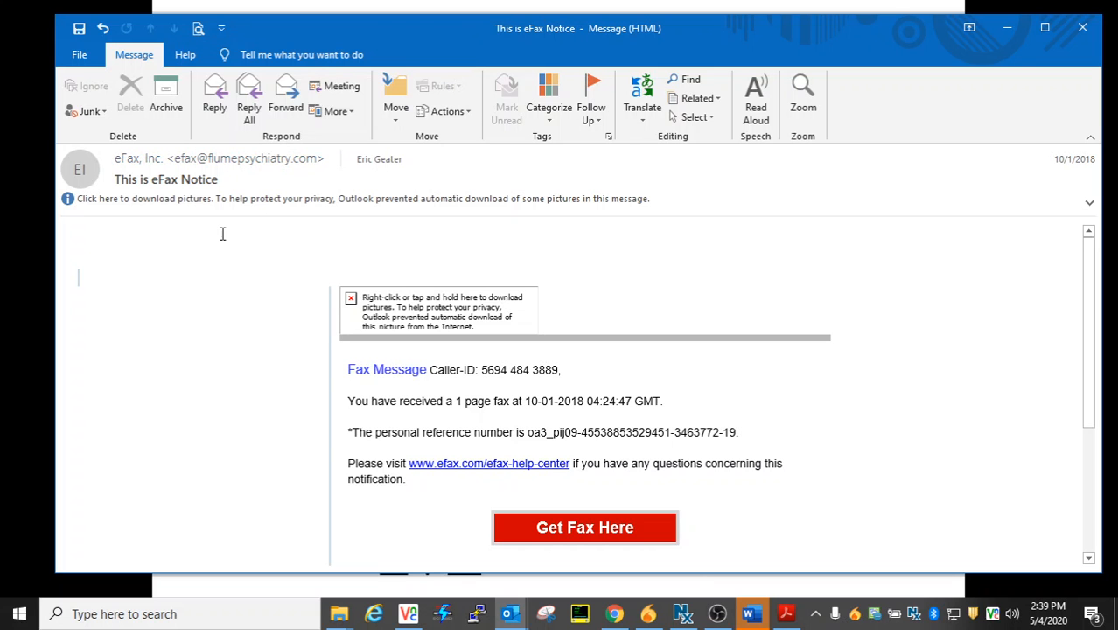
mouse_move(237, 226)
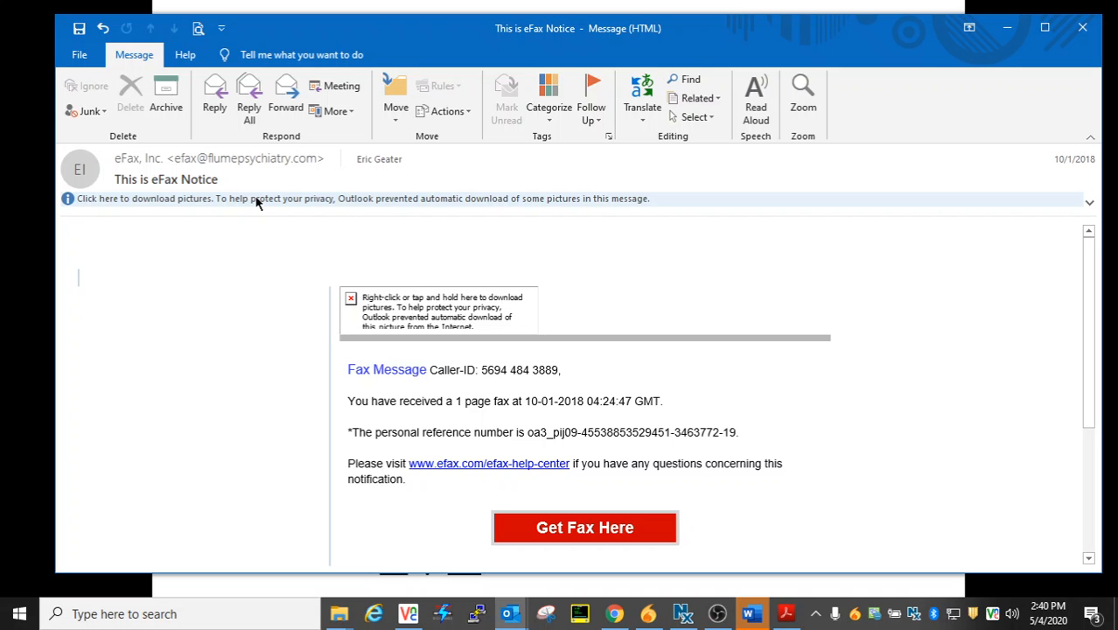
Scroll the eFax Notice down to the Privacy Policy, help-center and Get Fax Here links.
scroll(down, 3)
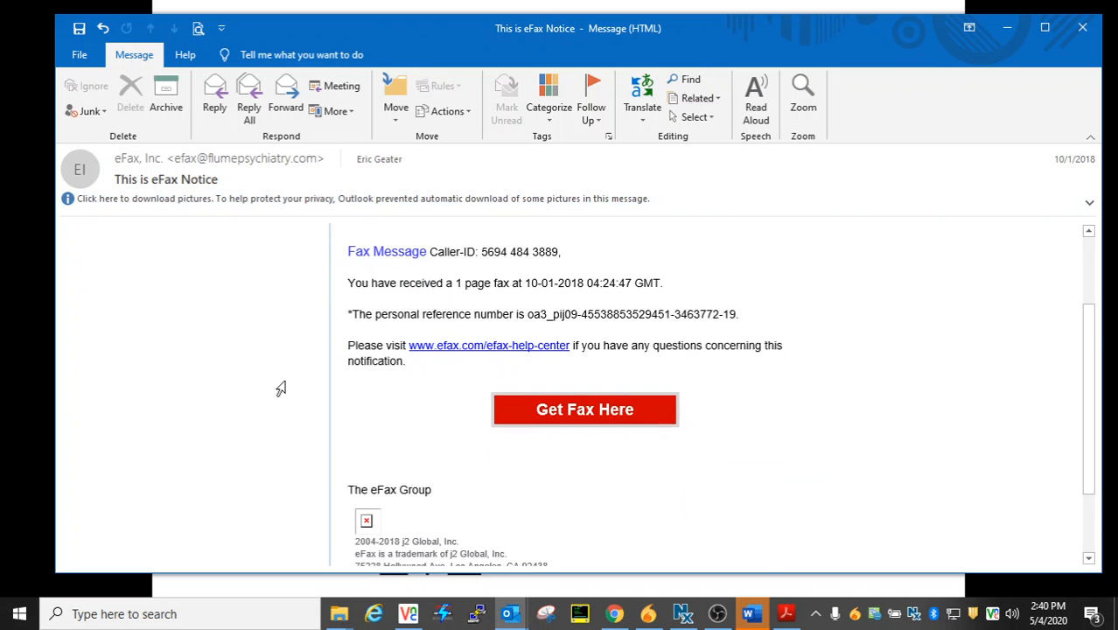
scroll(down, 3)
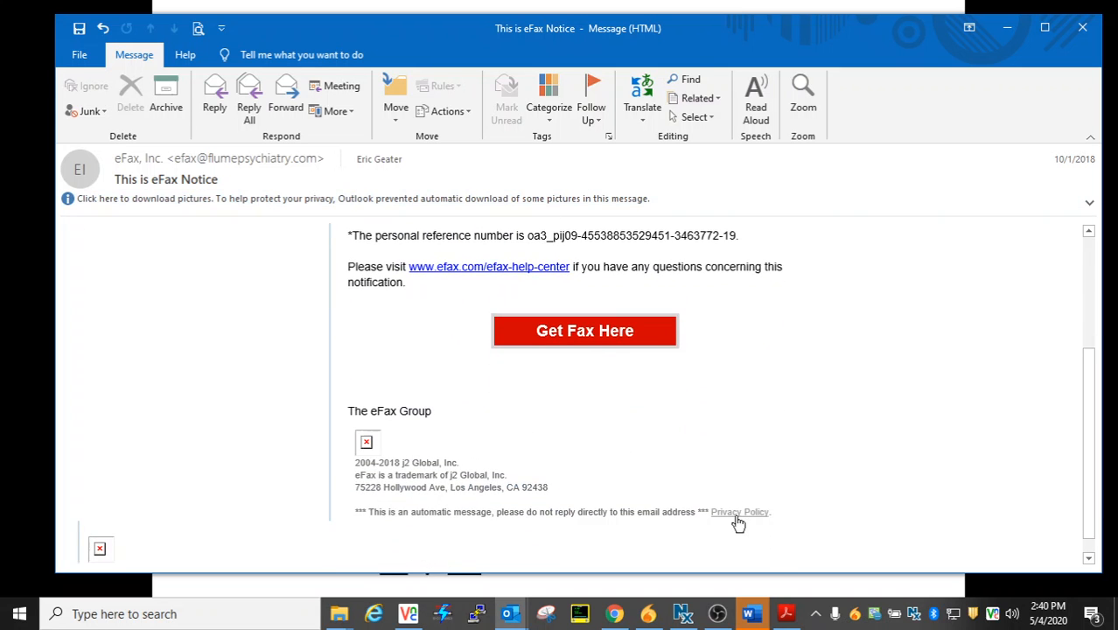
mouse_move(740, 515)
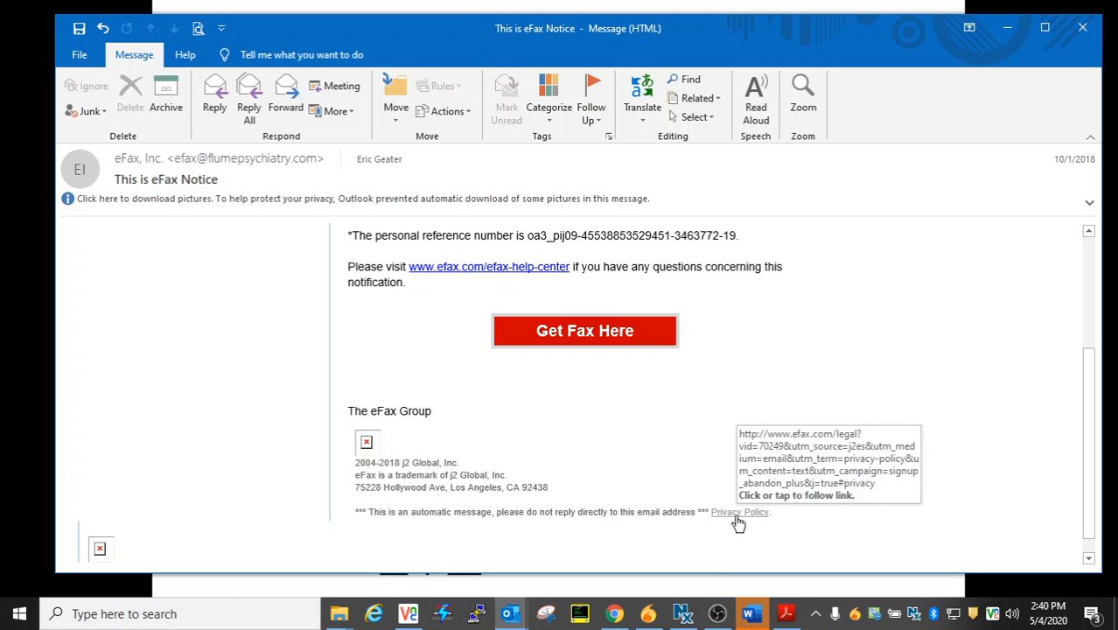
mouse_move(763, 399)
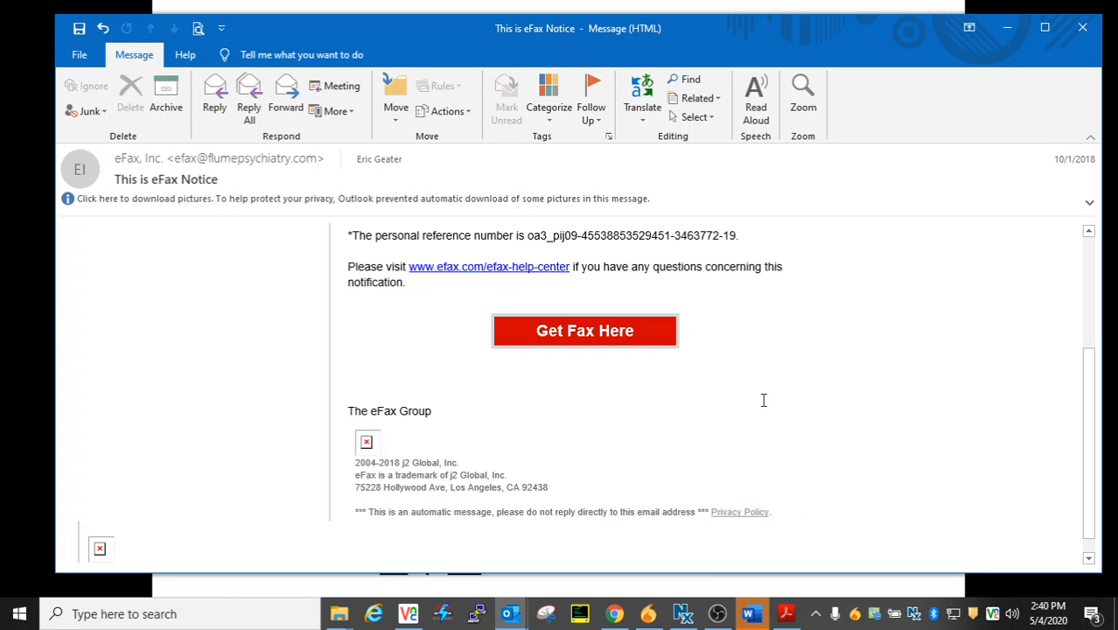
mouse_move(476, 277)
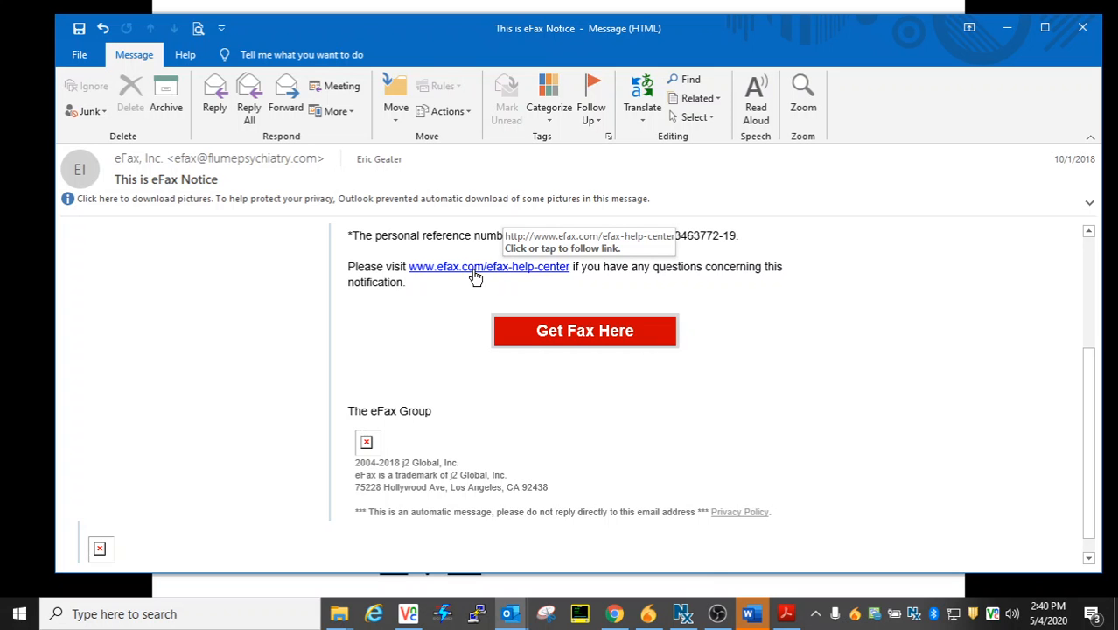
mouse_move(584, 331)
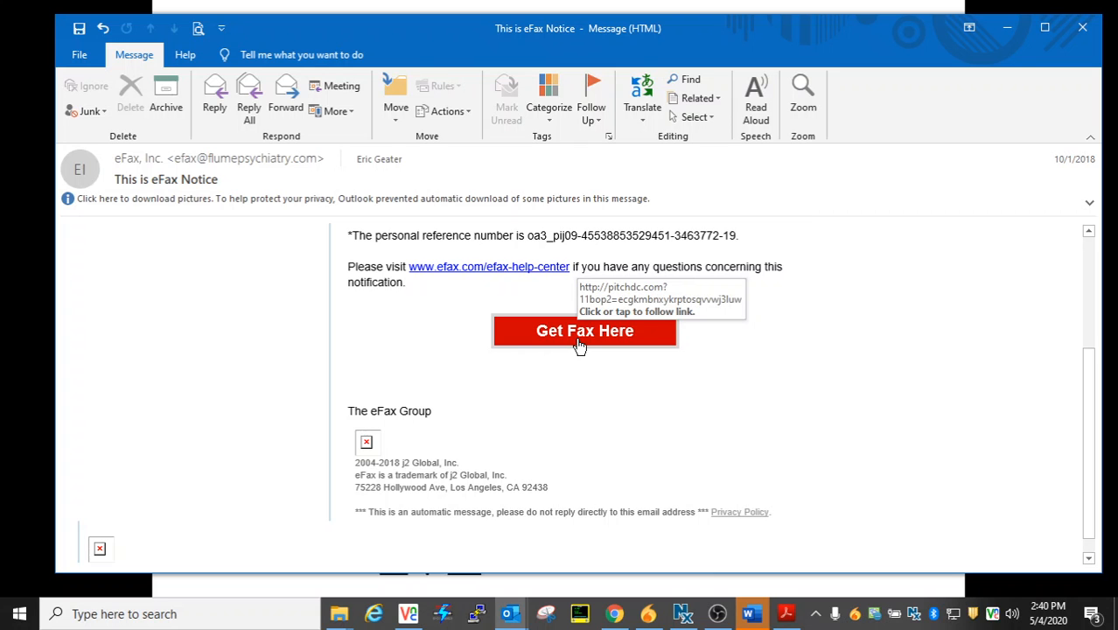
mouse_move(1077, 74)
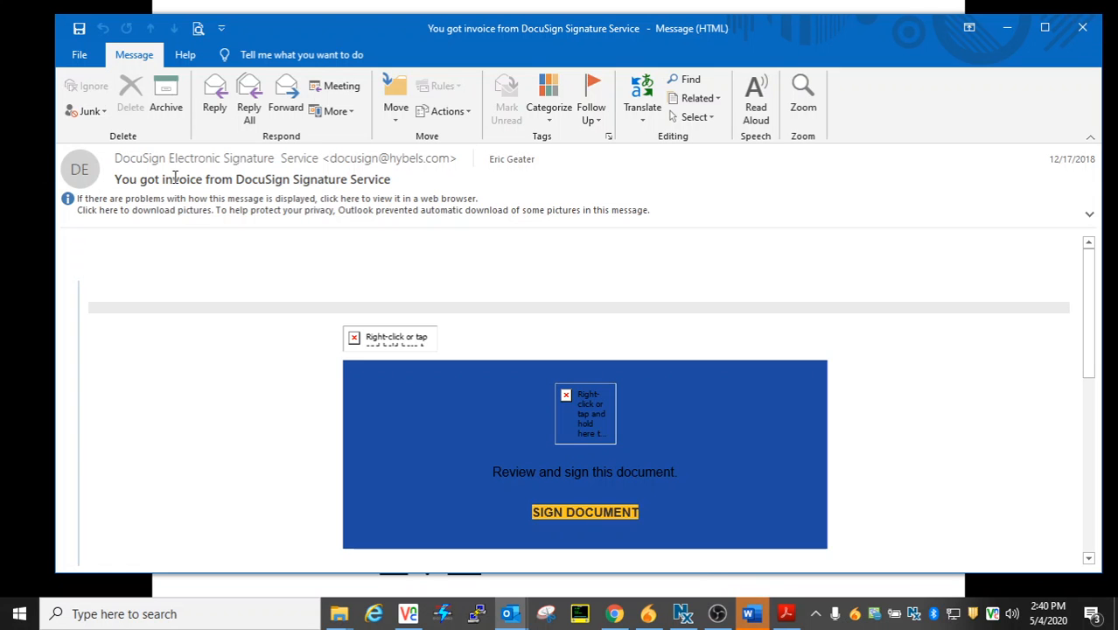
mouse_move(213, 182)
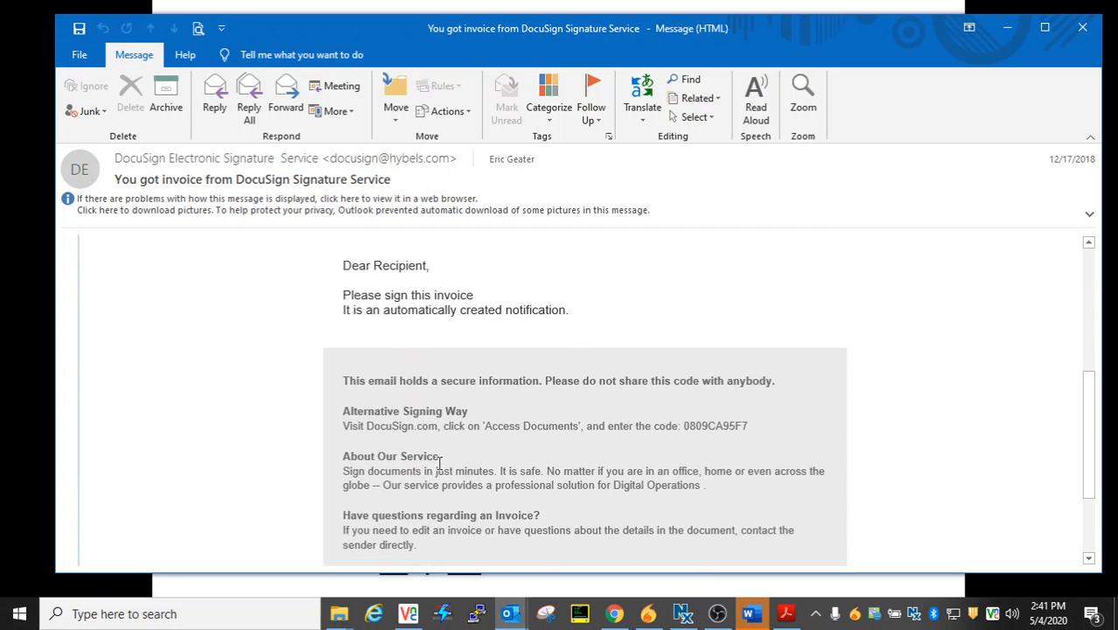
Scroll through the DocuSign invoice to check the support Center and SIGN DOCUMENT link targets.
scroll(down, 3)
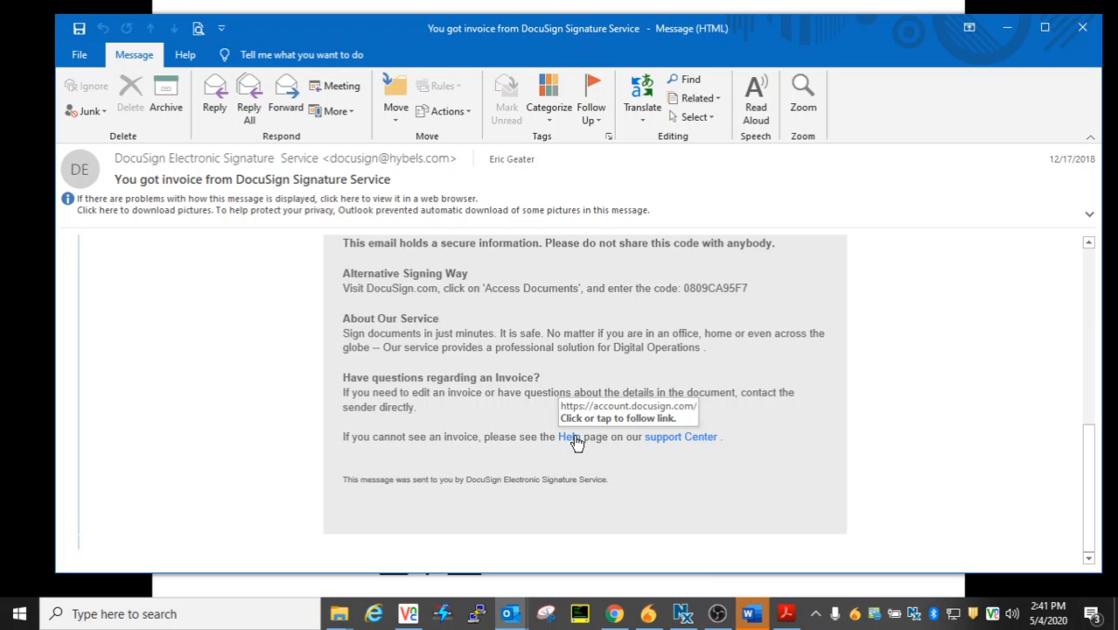
mouse_move(676, 439)
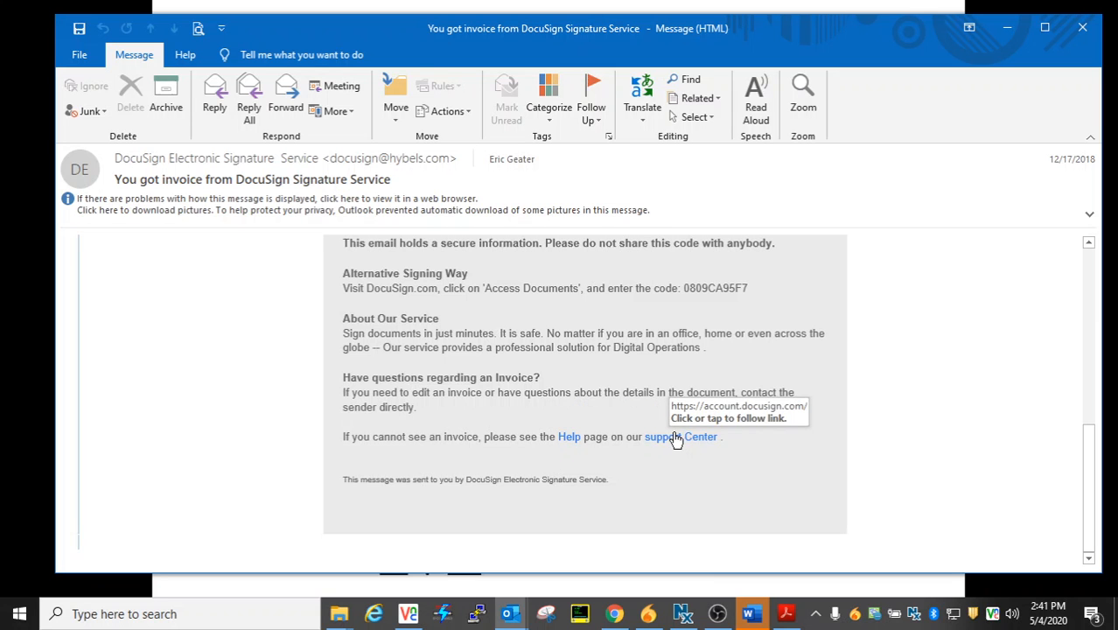
scroll(up, 3)
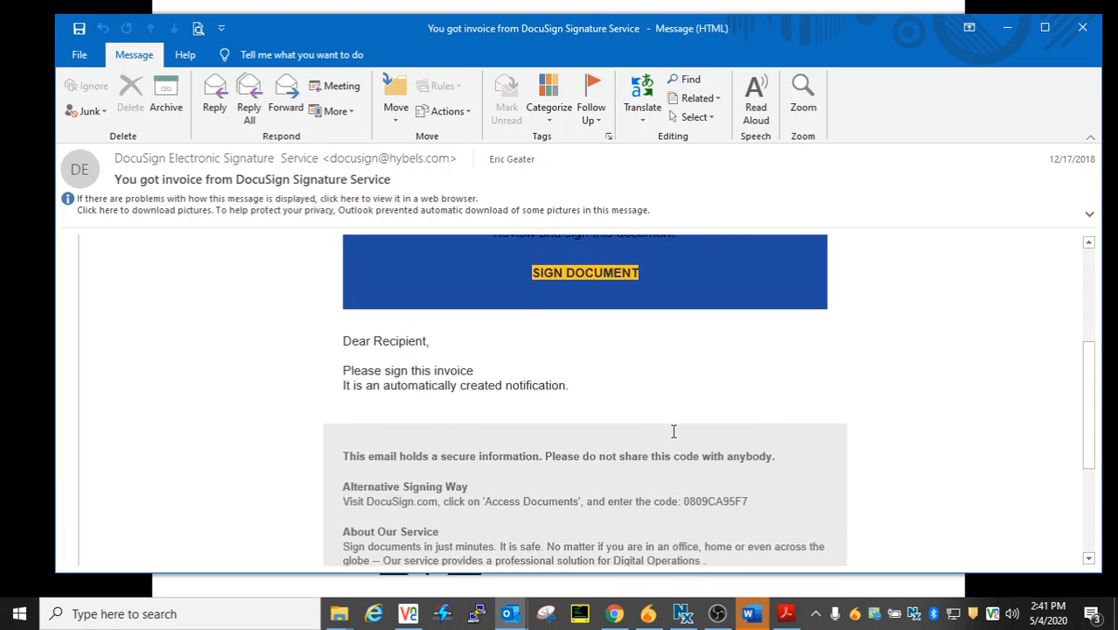
scroll(up, 3)
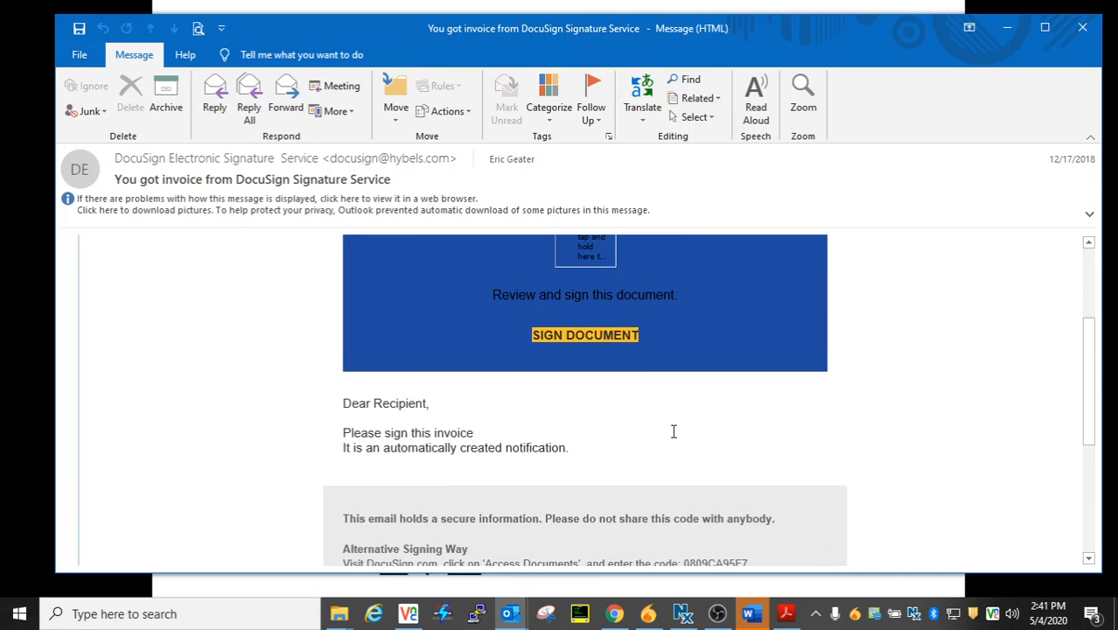
scroll(up, 3)
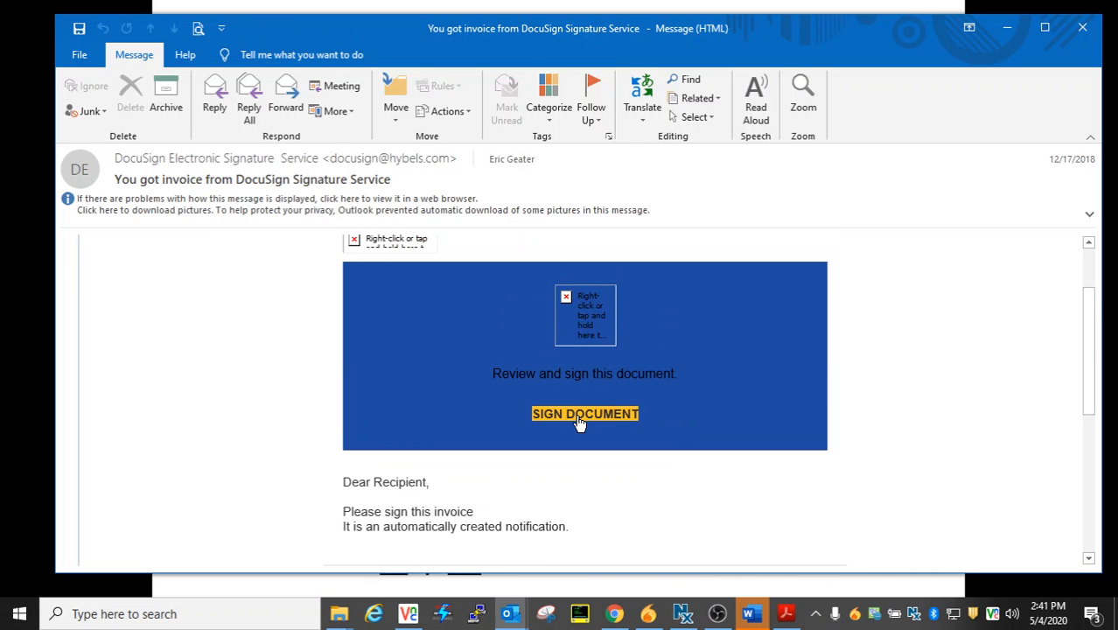
mouse_move(584, 414)
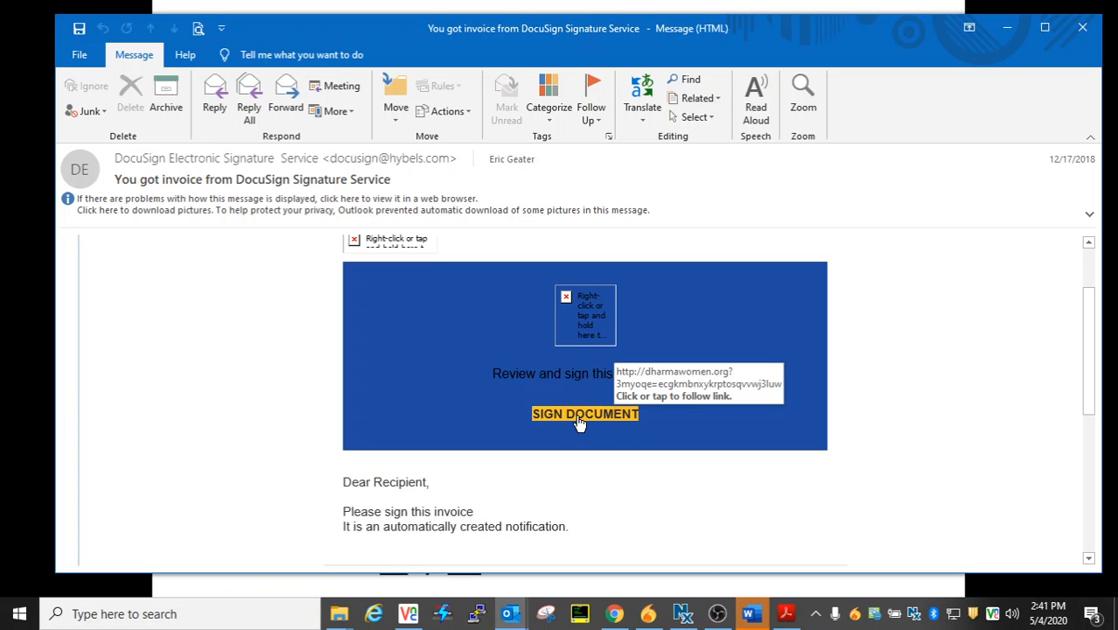
mouse_move(1083, 28)
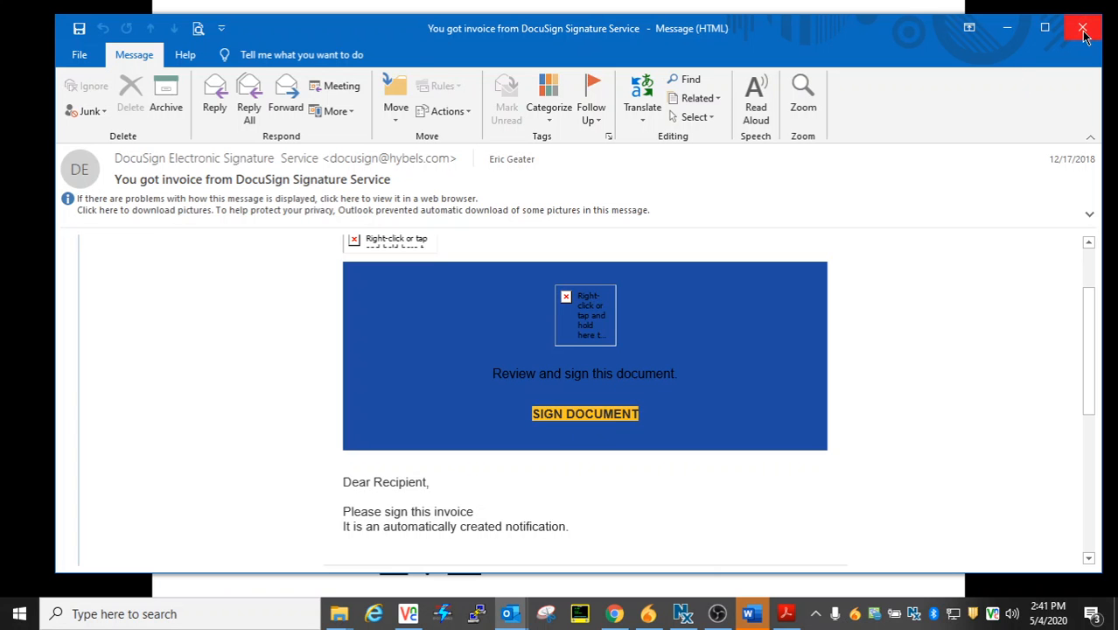
mouse_move(1084, 28)
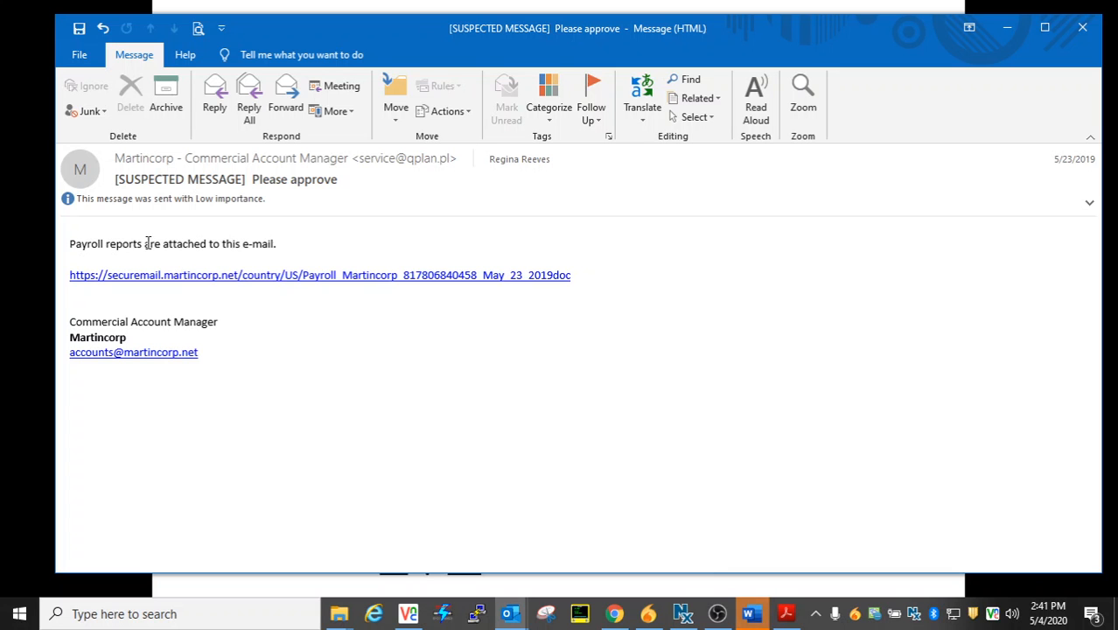
mouse_move(251, 253)
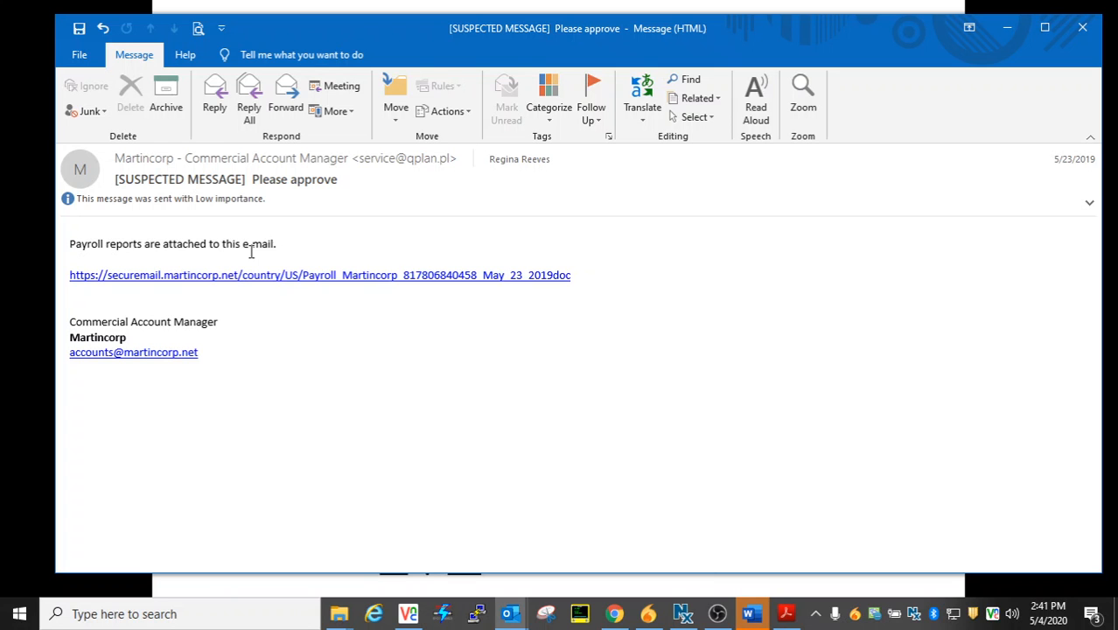
mouse_move(588, 255)
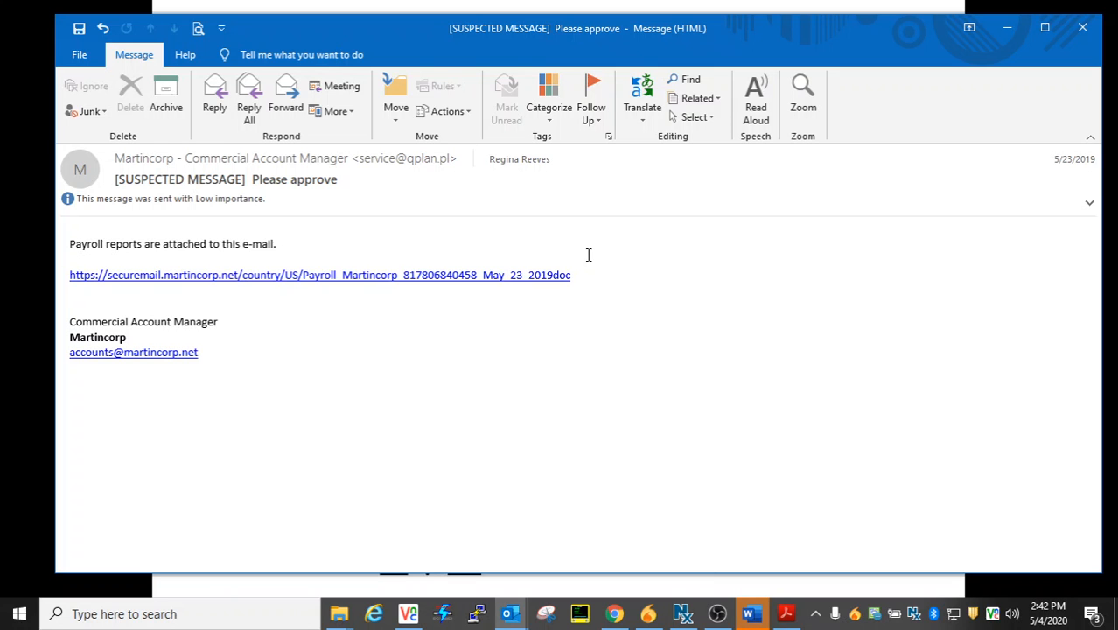
mouse_move(233, 286)
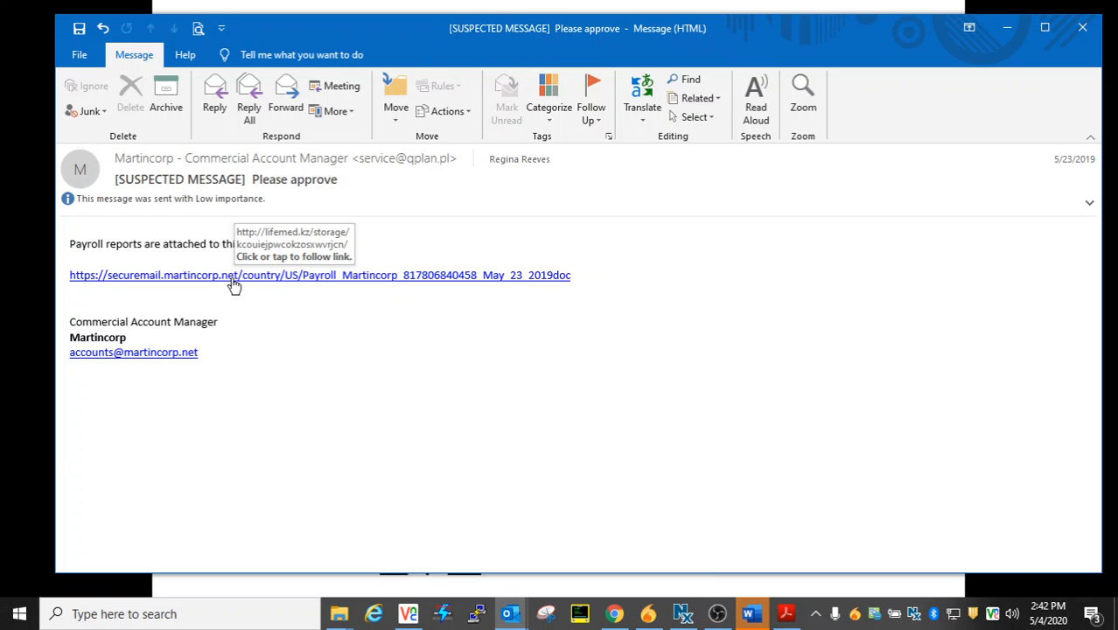
mouse_move(390, 203)
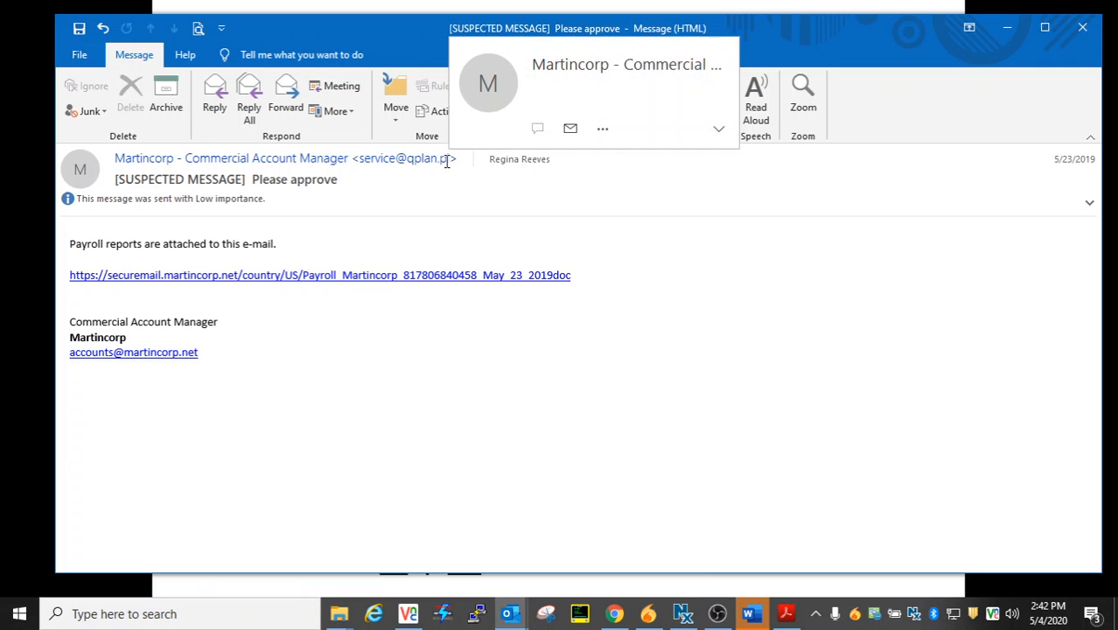
mouse_move(269, 281)
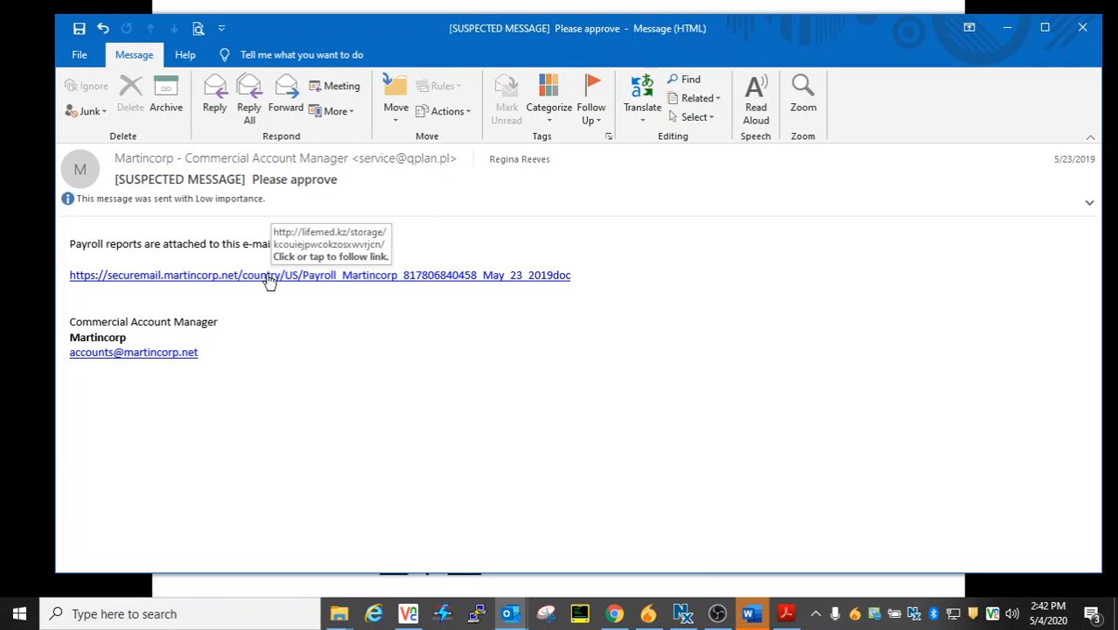
mouse_move(446, 173)
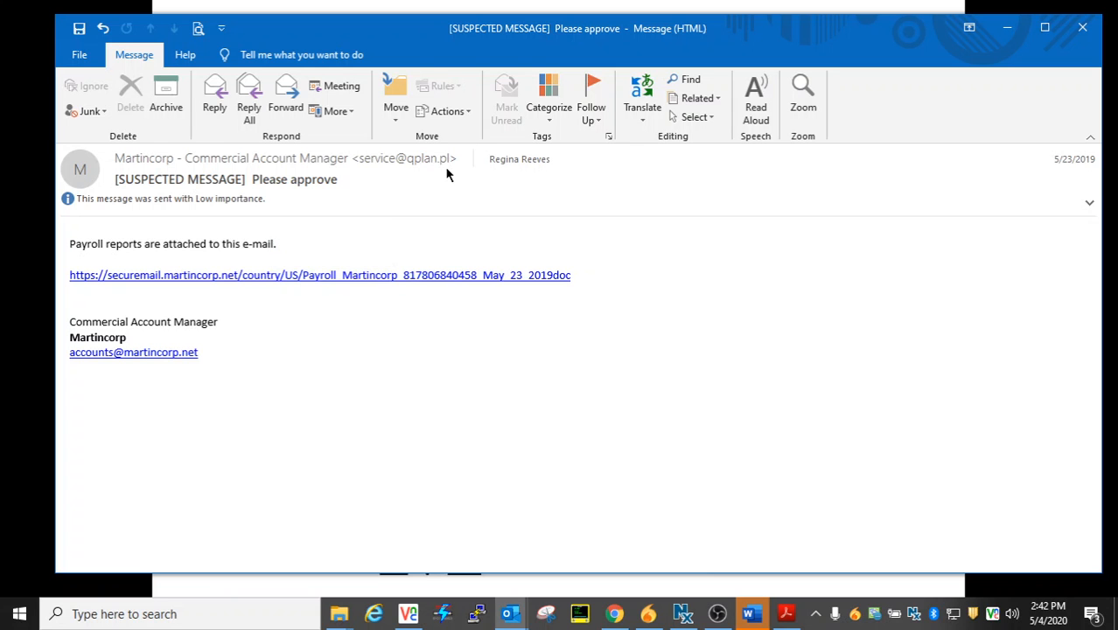
mouse_move(460, 177)
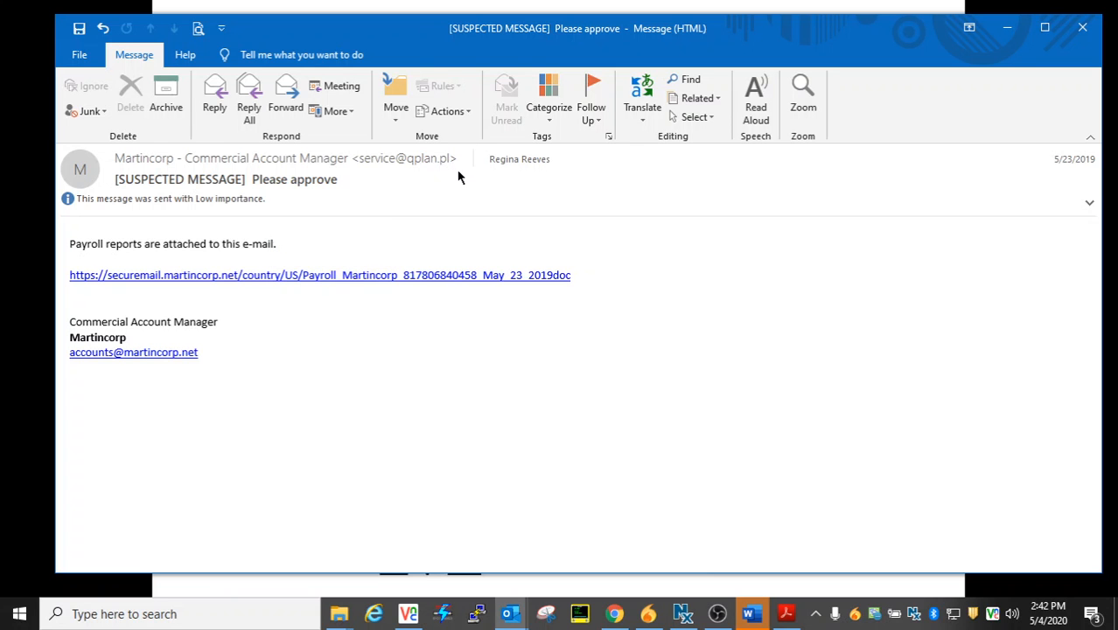
mouse_move(480, 176)
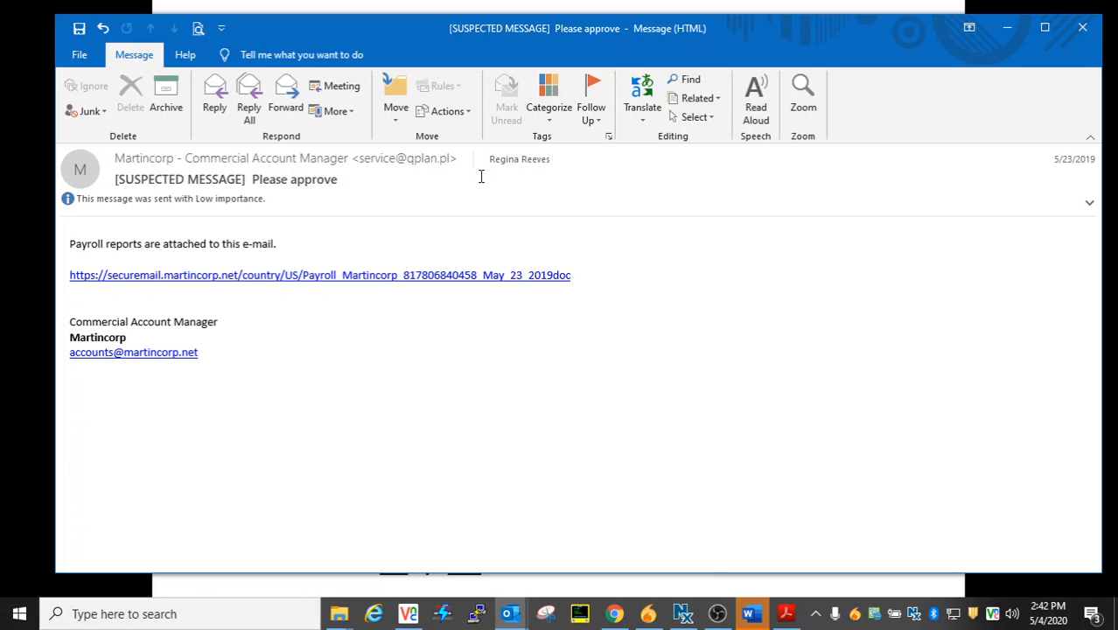
mouse_move(805, 184)
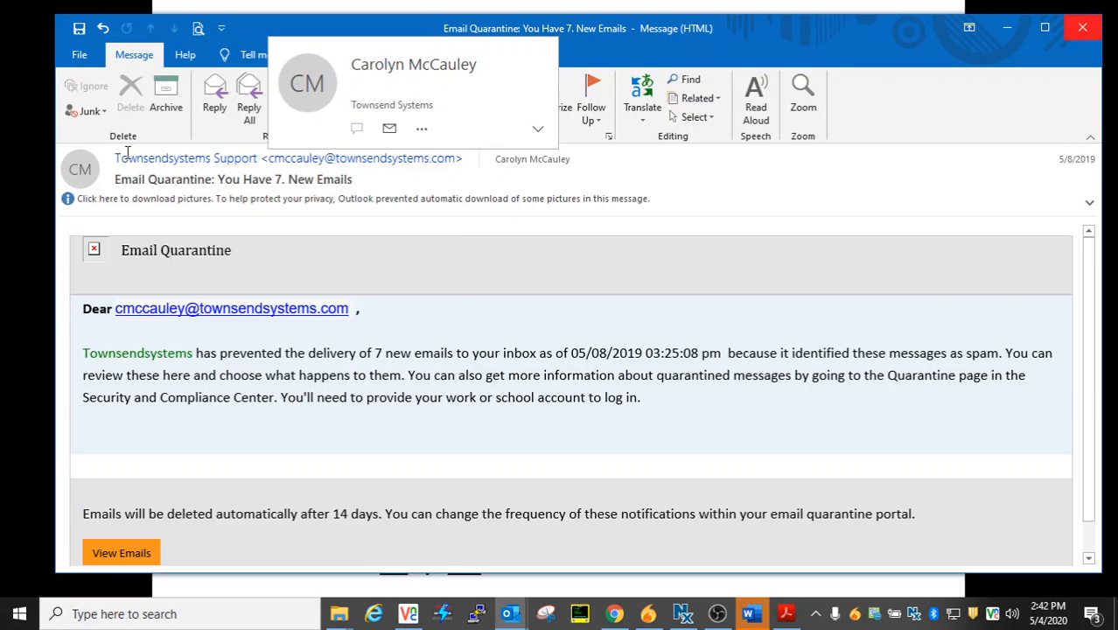
mouse_move(251, 160)
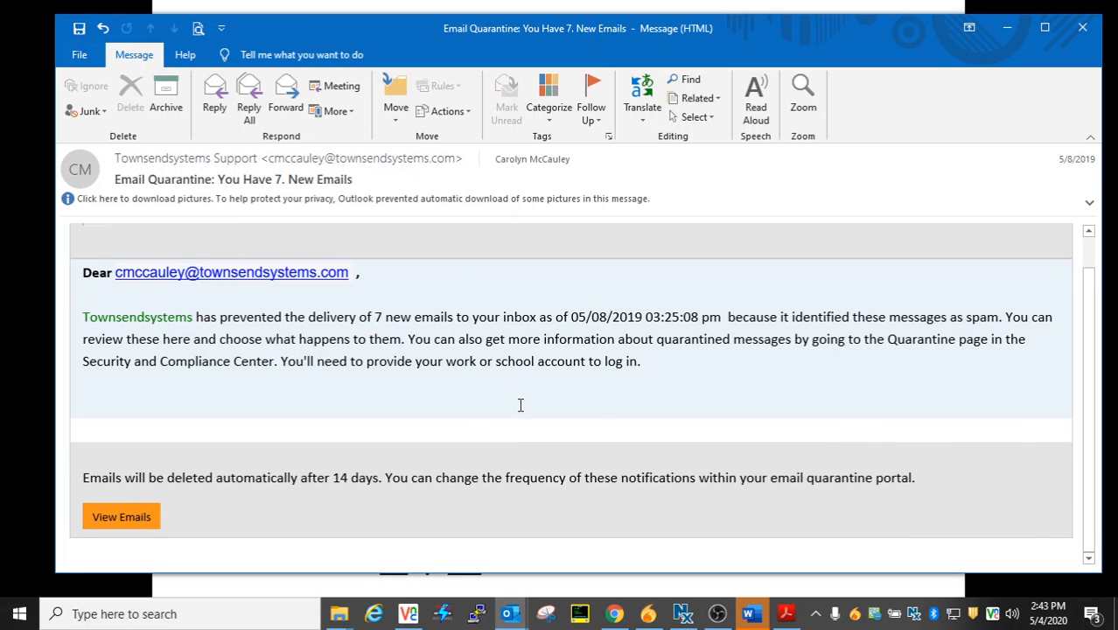
mouse_move(121, 516)
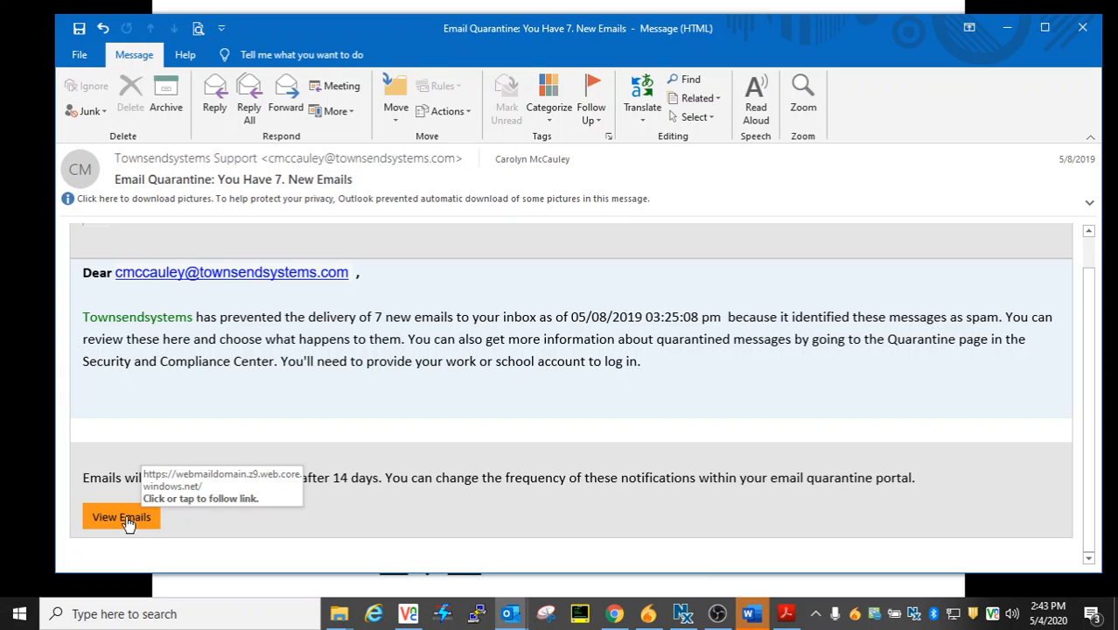
mouse_move(221, 369)
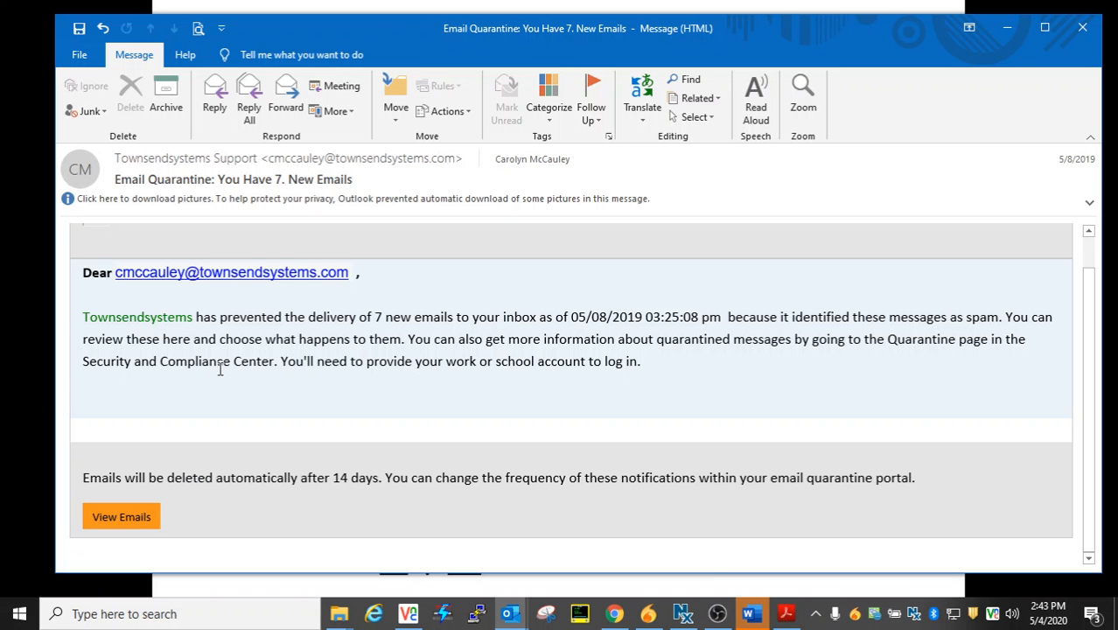
View the quarantine email's internet headers, revealing amiriconstructions.co.uk, then close Properties.
click(79, 55)
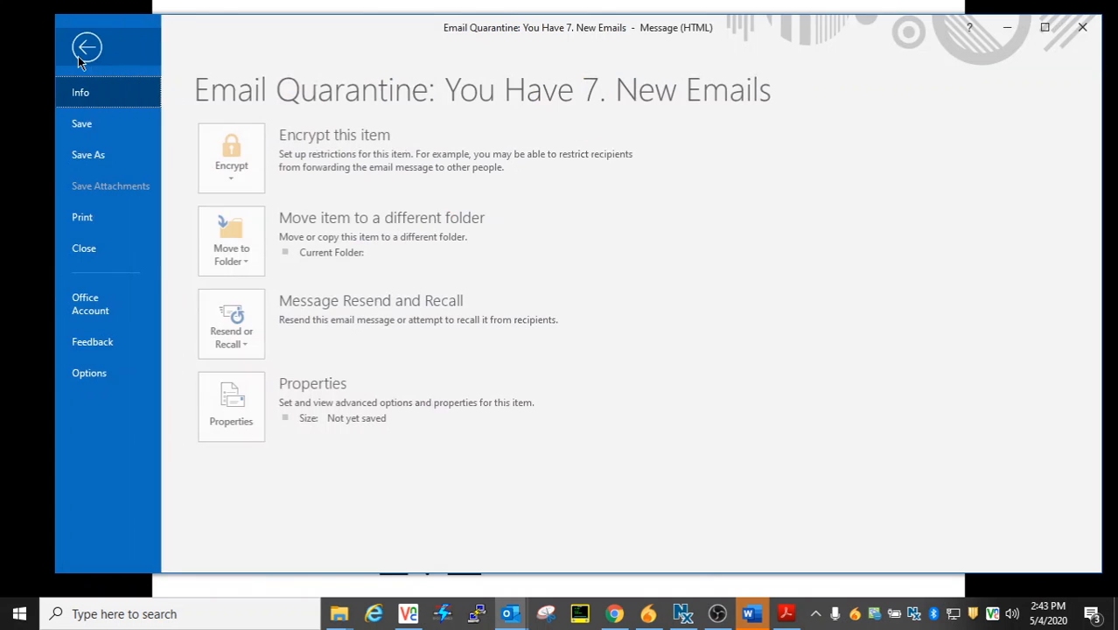
click(231, 406)
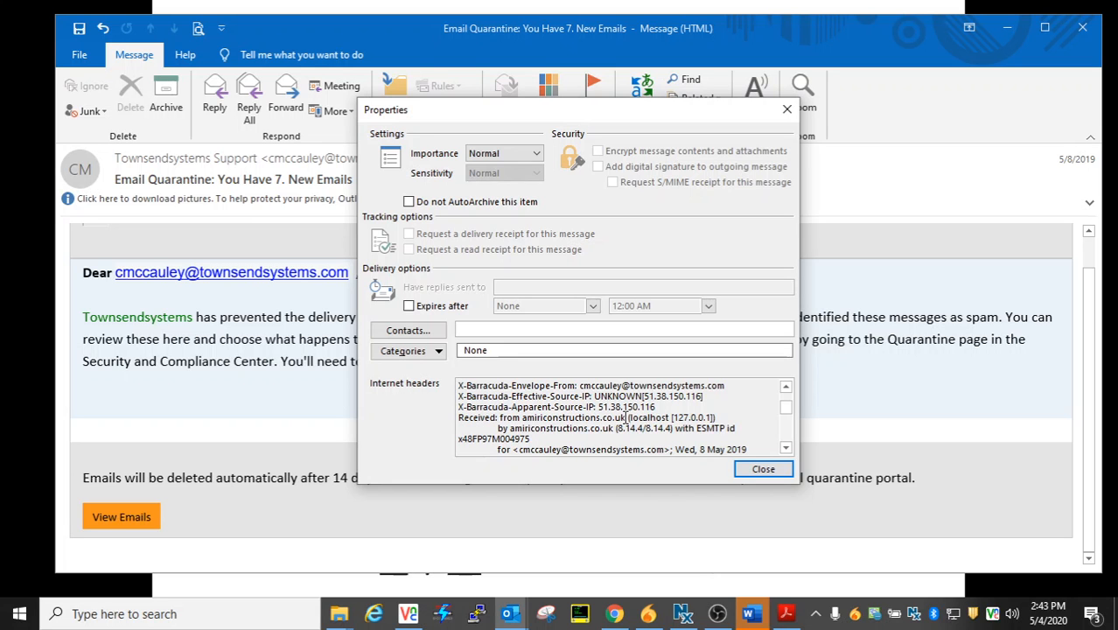
mouse_move(681, 285)
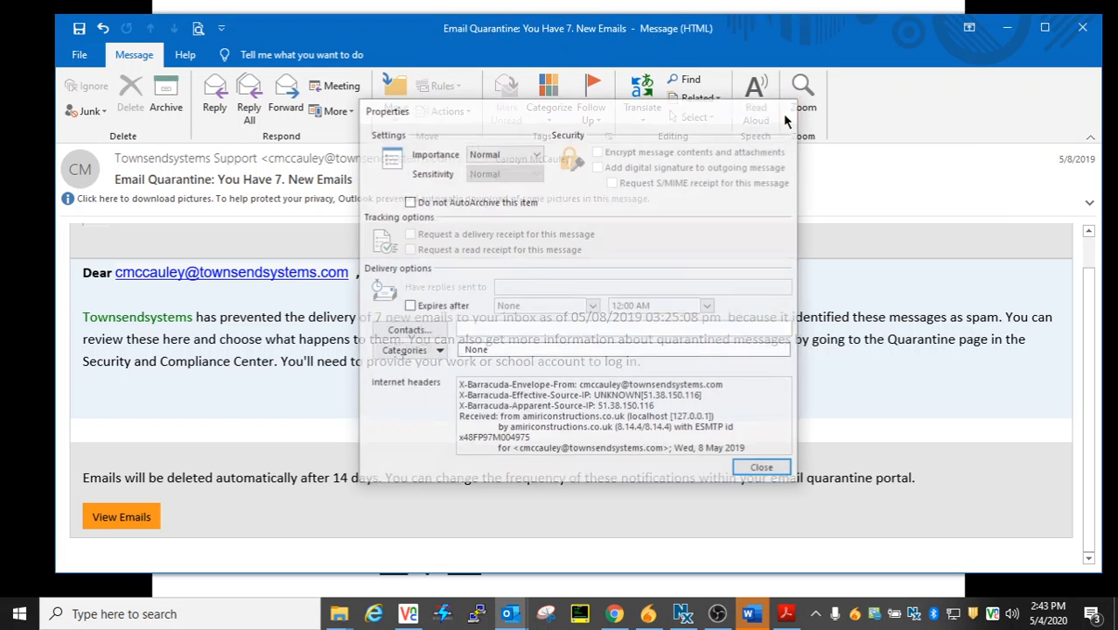
click(760, 466)
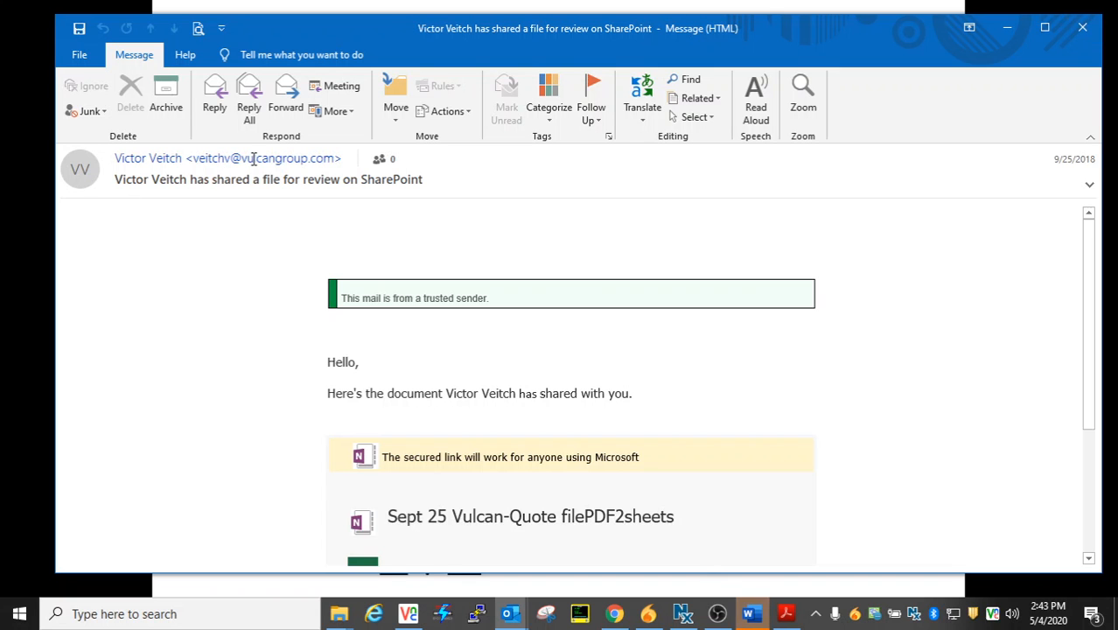
mouse_move(357, 201)
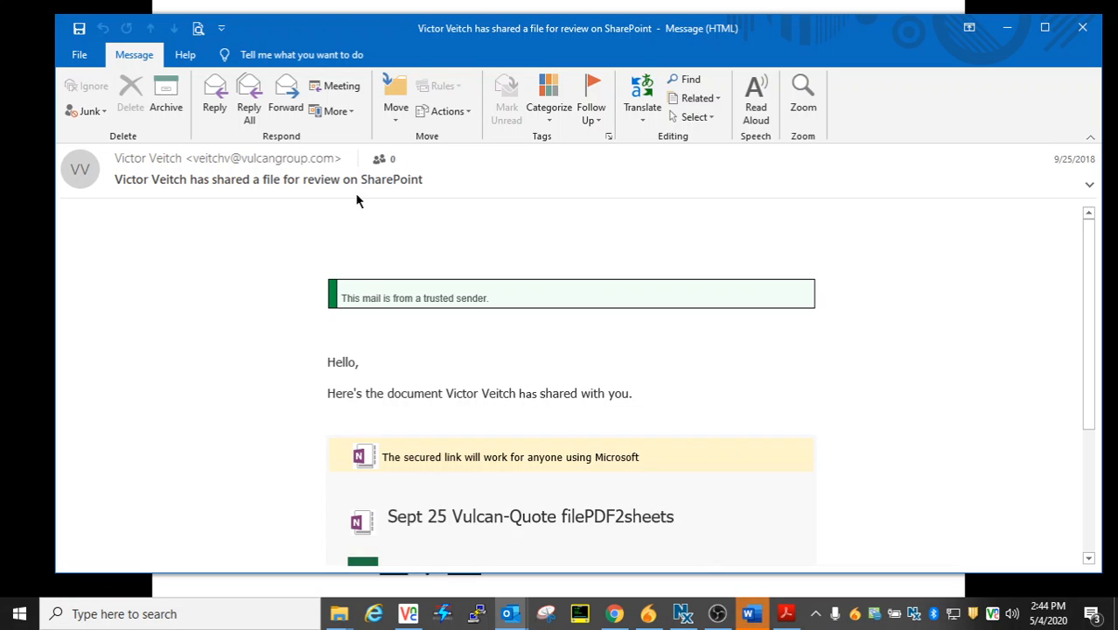
mouse_move(311, 258)
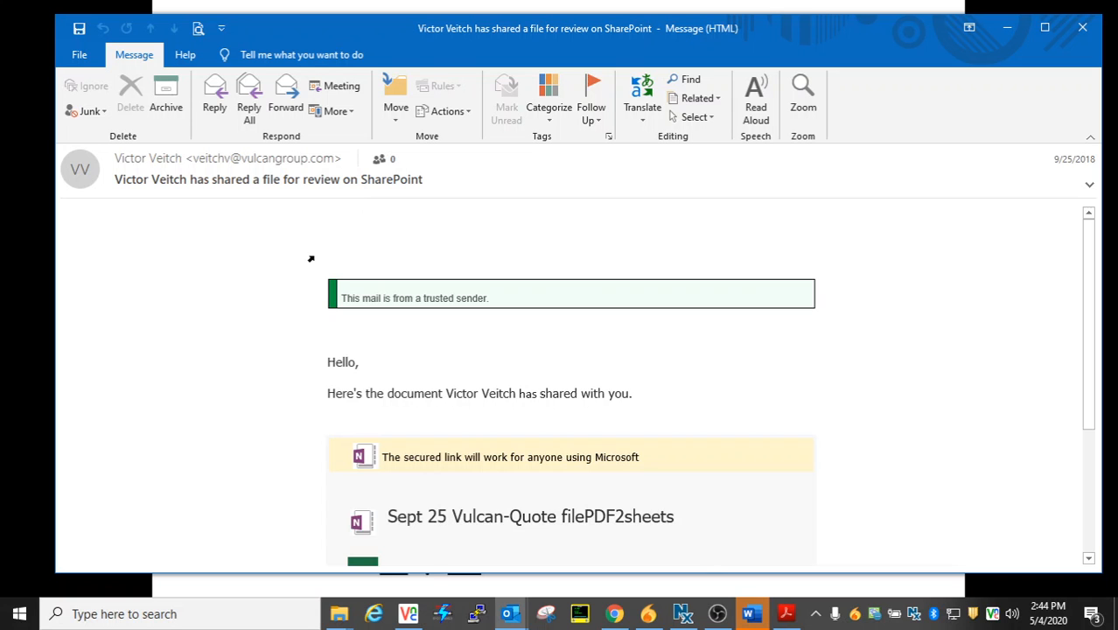
mouse_move(368, 181)
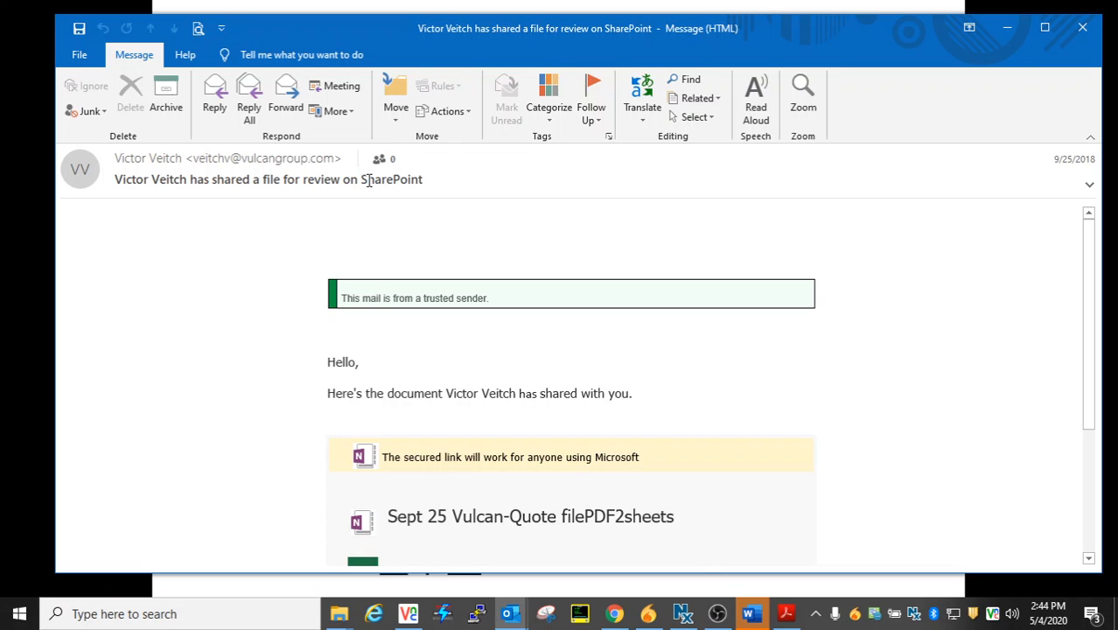
mouse_move(276, 369)
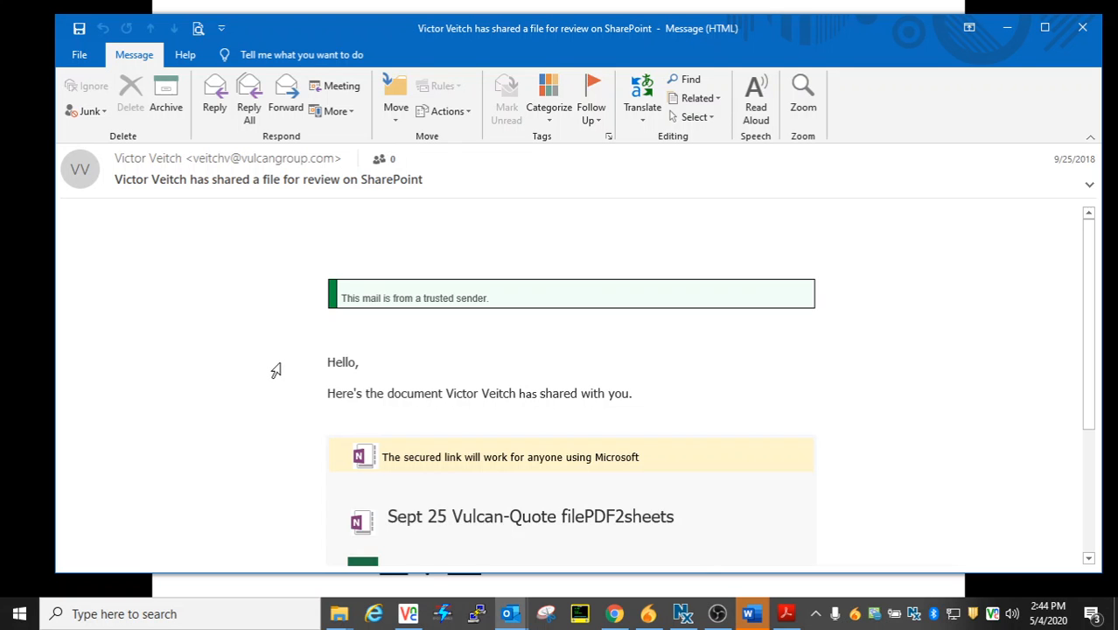
Scroll down to the shared Vulcan-Quote file card and its Open link.
scroll(down, 3)
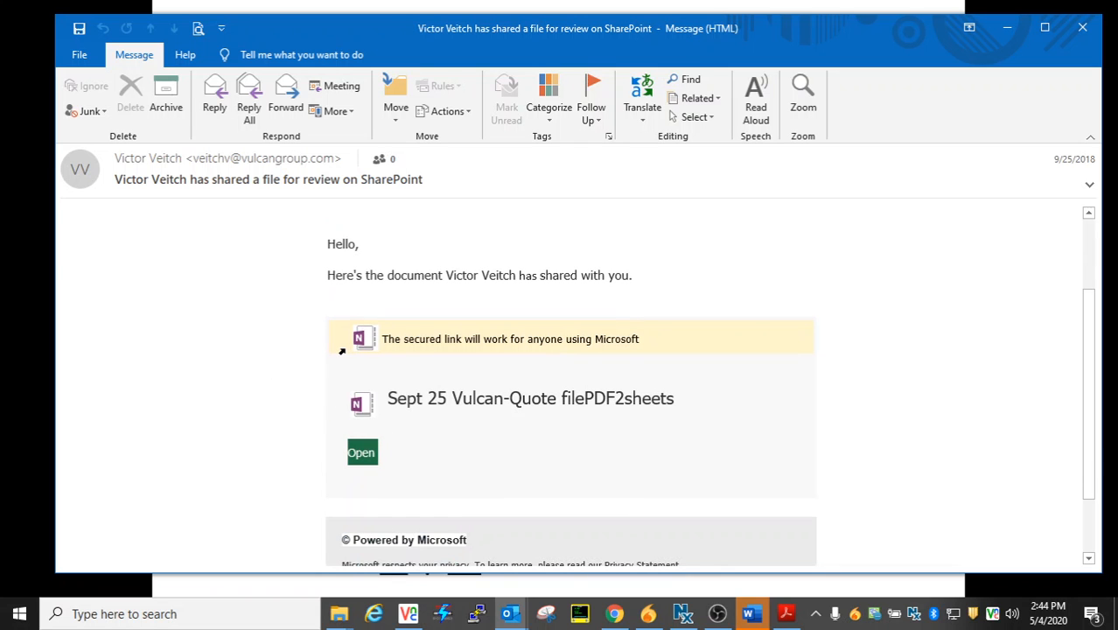
mouse_move(368, 344)
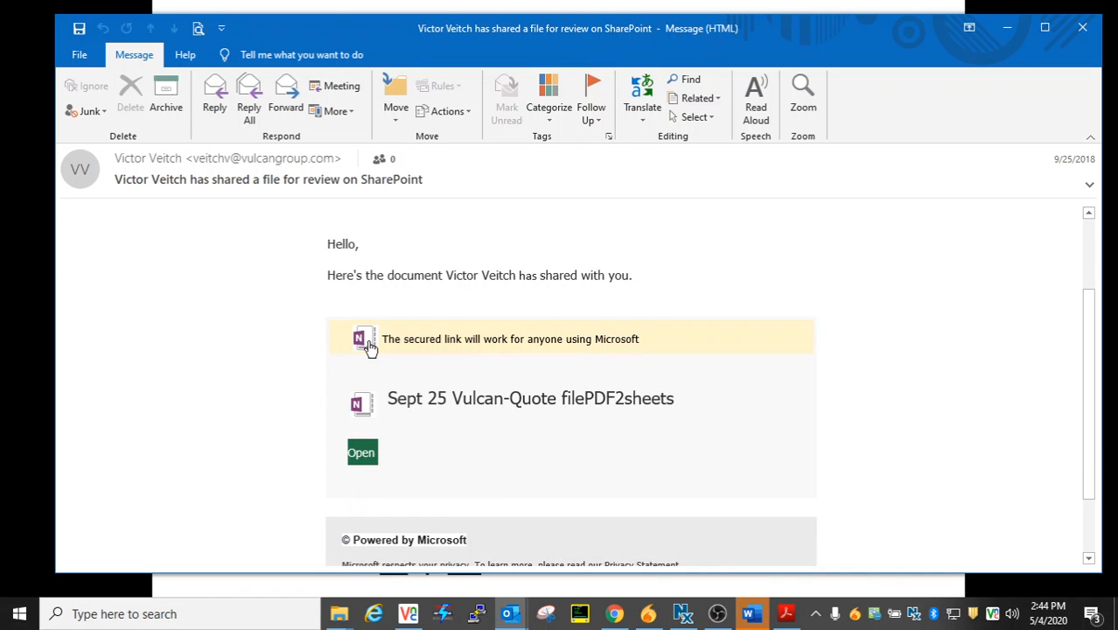
mouse_move(363, 340)
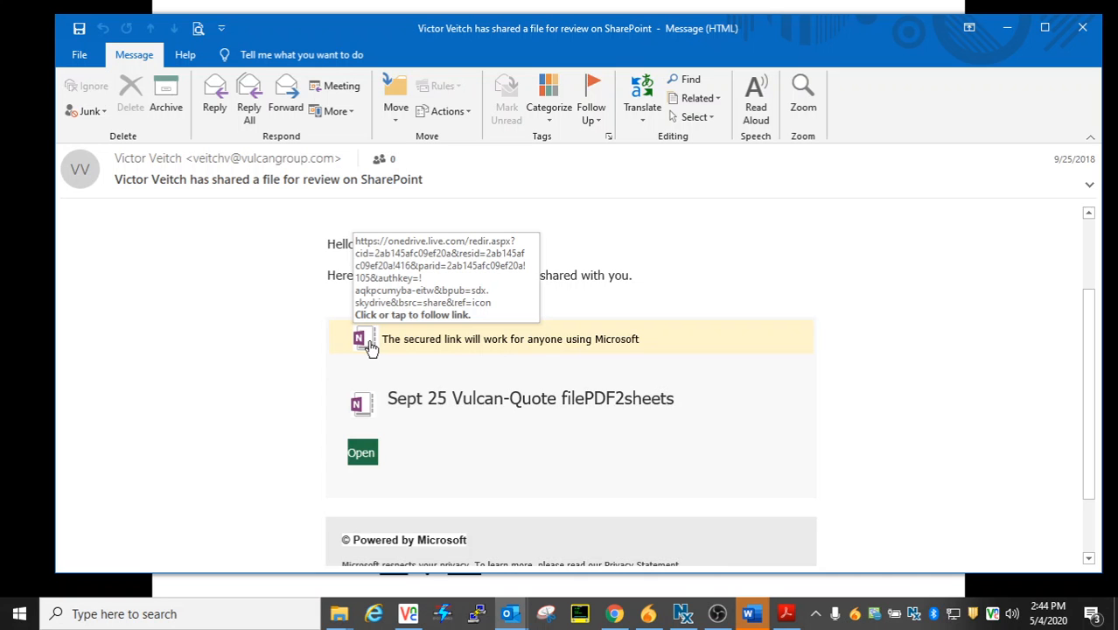
mouse_move(361, 403)
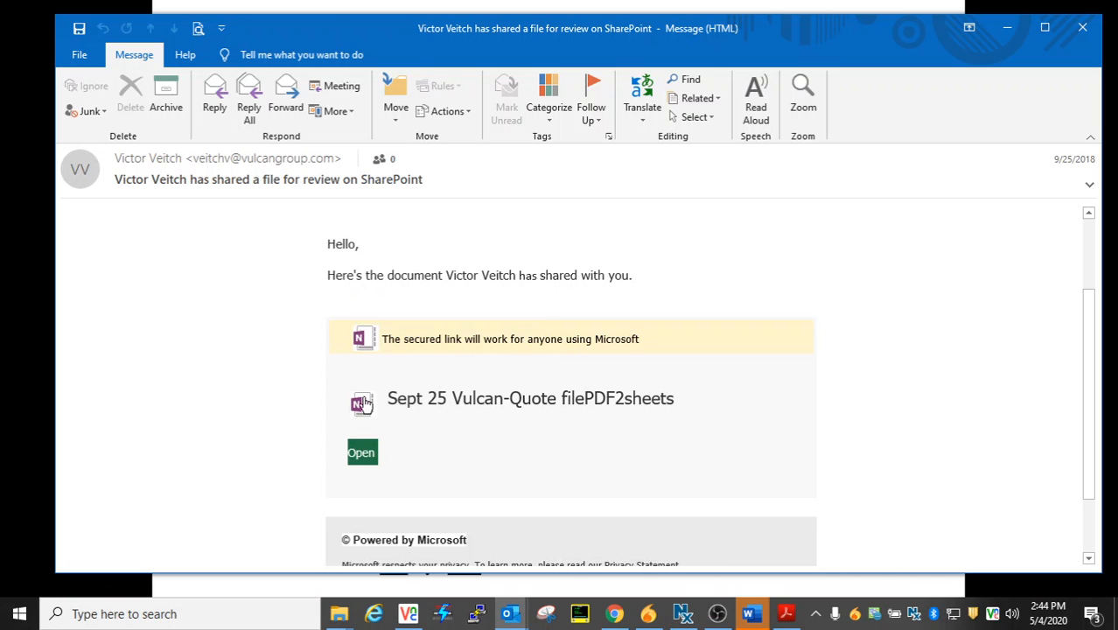
mouse_move(362, 404)
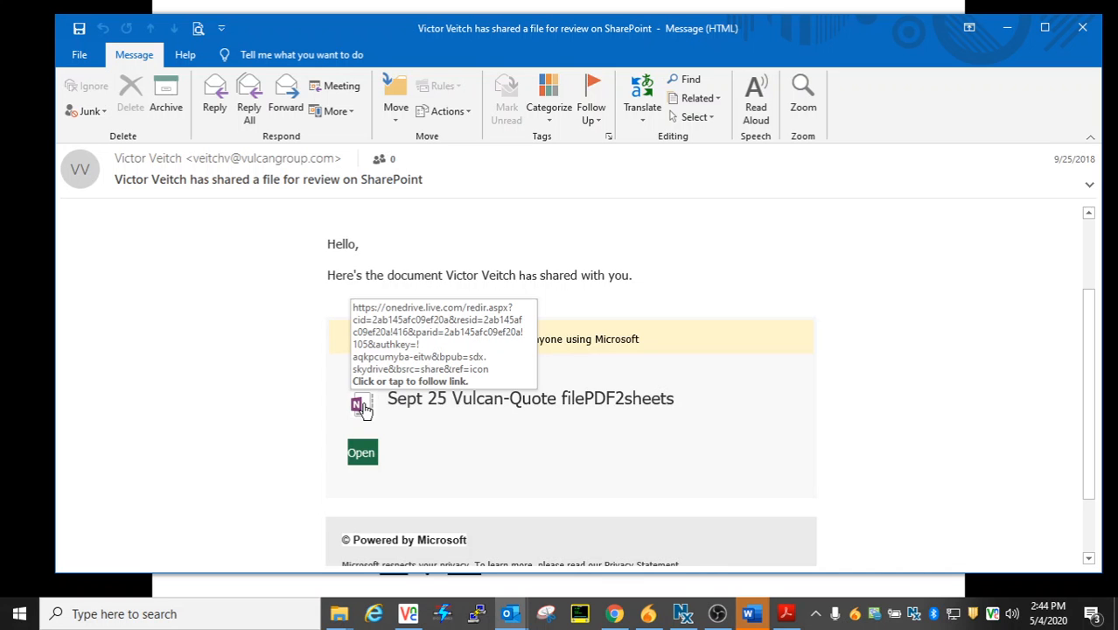
mouse_move(362, 458)
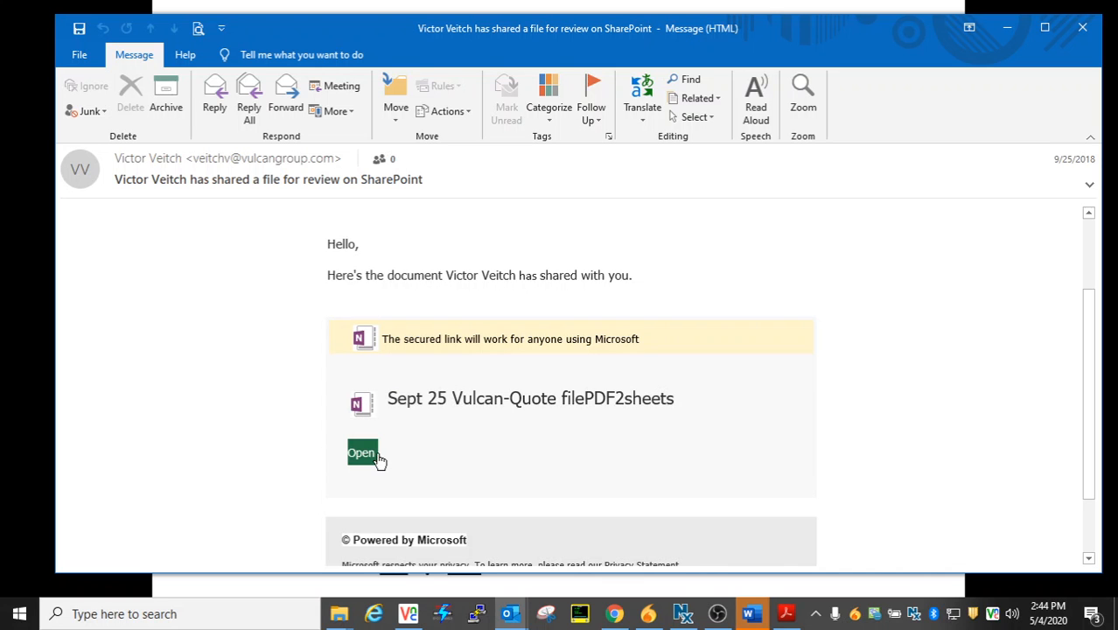
mouse_move(362, 455)
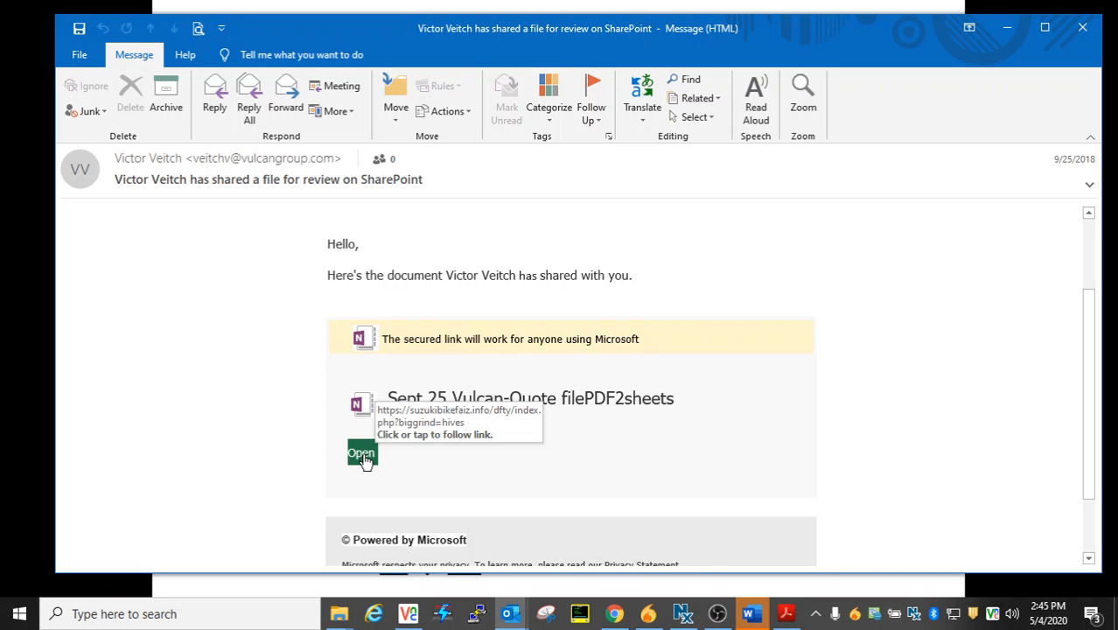
mouse_move(246, 354)
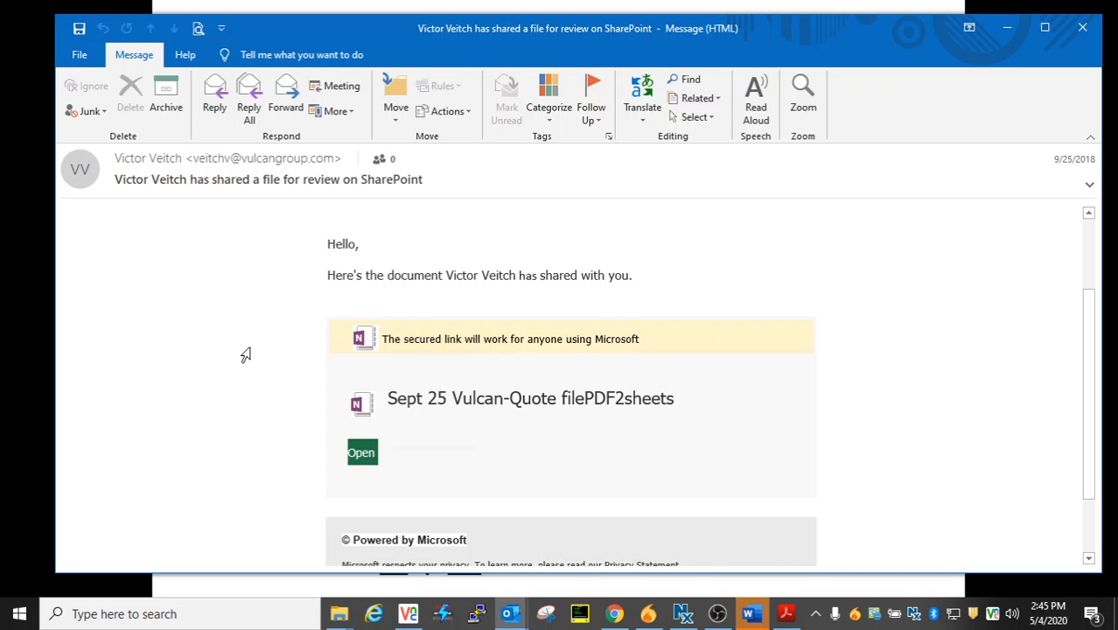
mouse_move(256, 451)
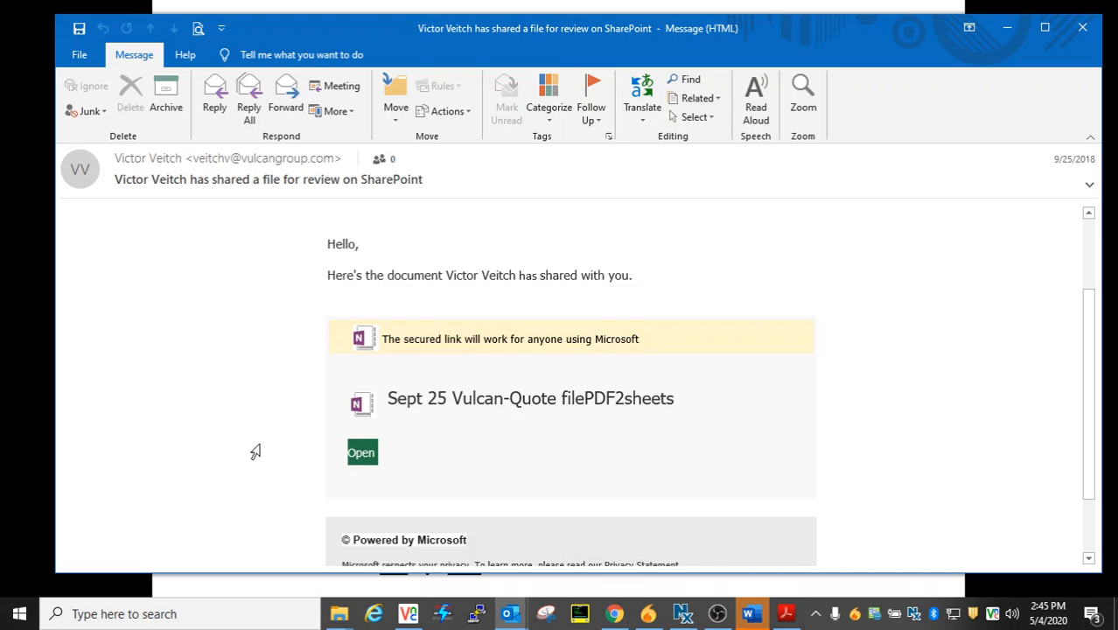
mouse_move(361, 404)
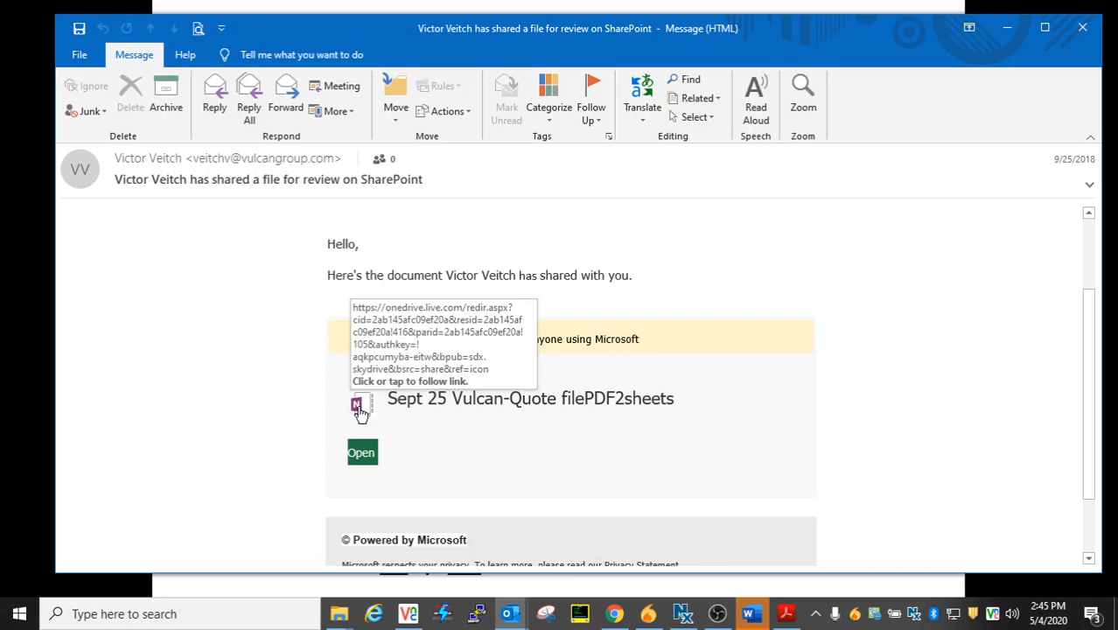
mouse_move(231, 158)
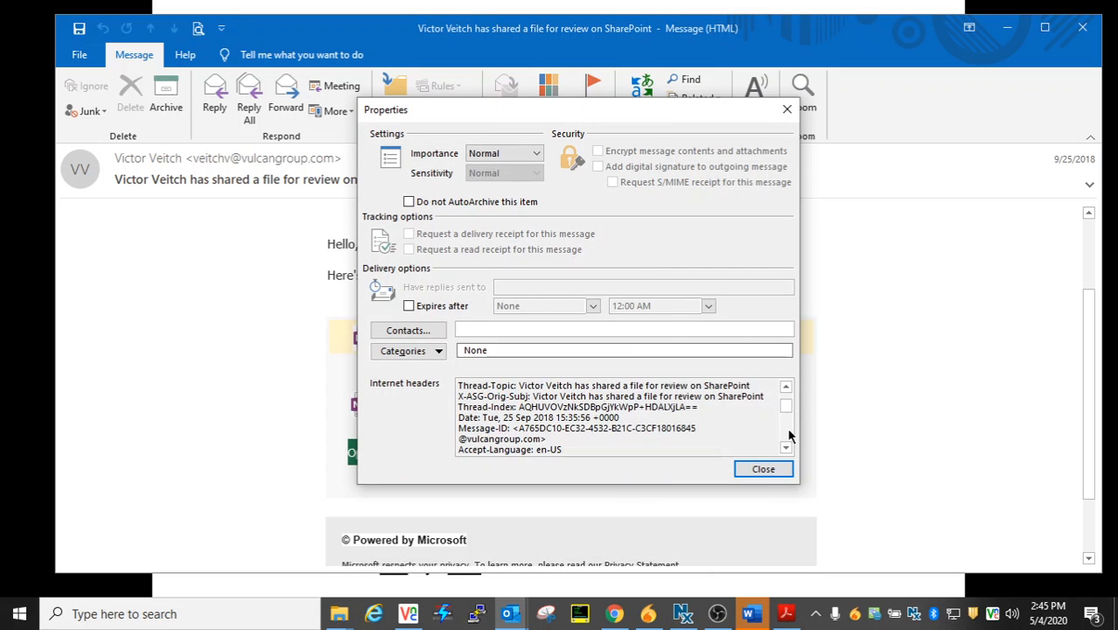
scroll(down, 3)
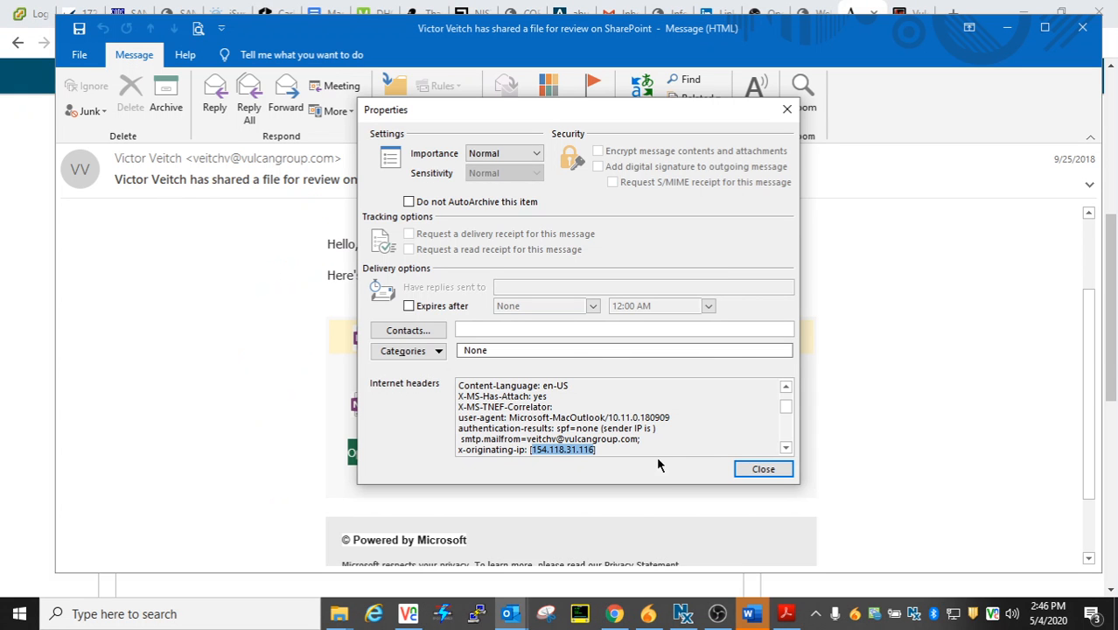
Close the Properties dialog to return to the Vulcan-Quote file card.
click(763, 468)
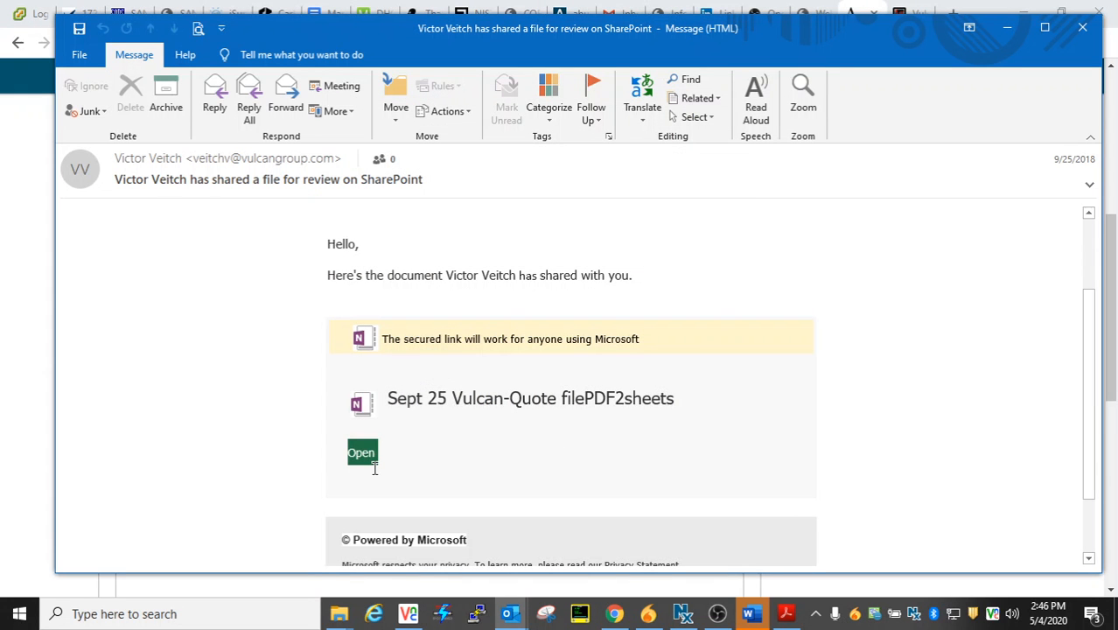
mouse_move(361, 339)
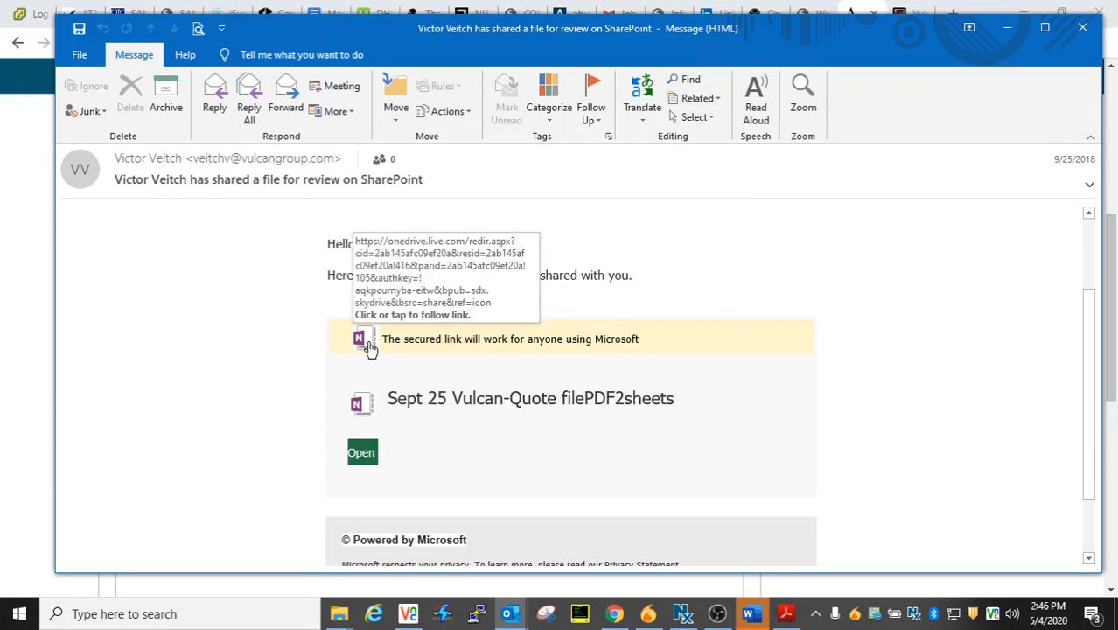
mouse_move(936, 228)
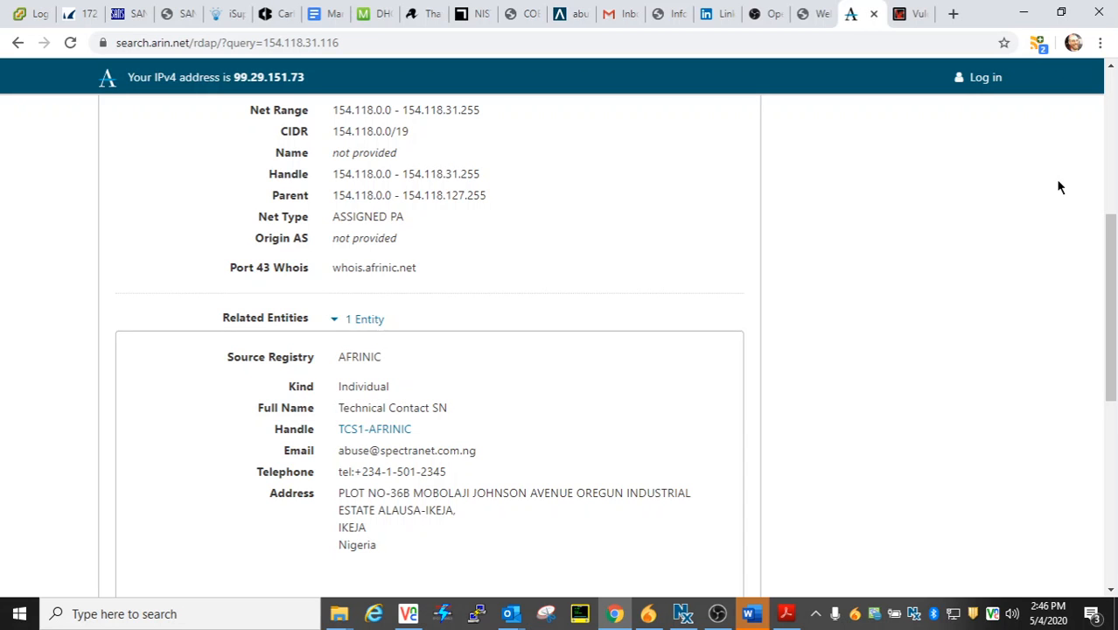
mouse_move(1047, 70)
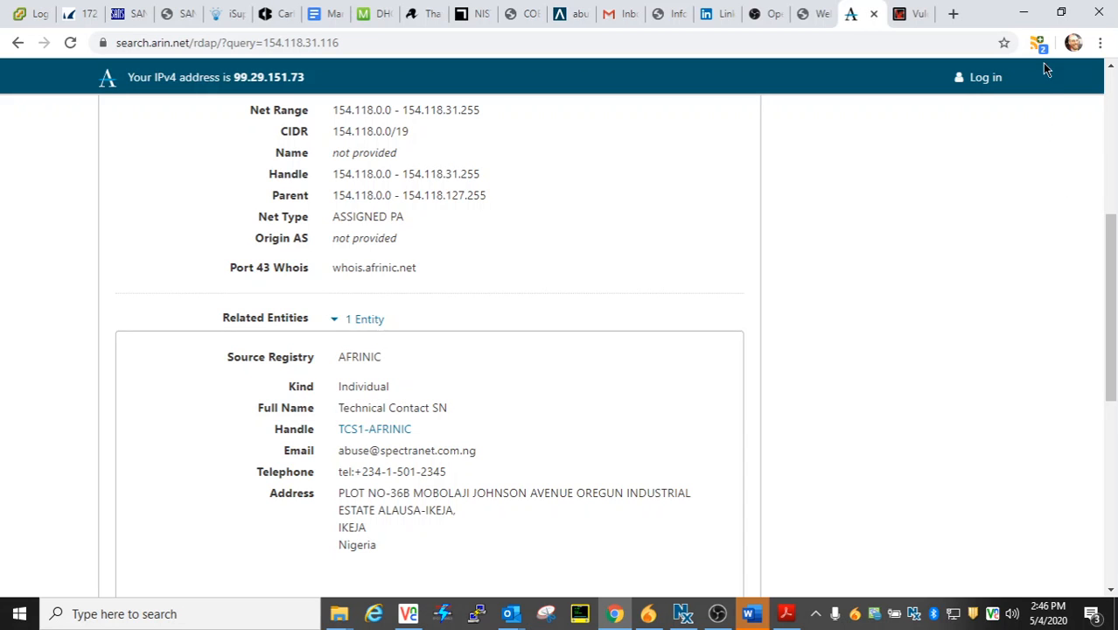